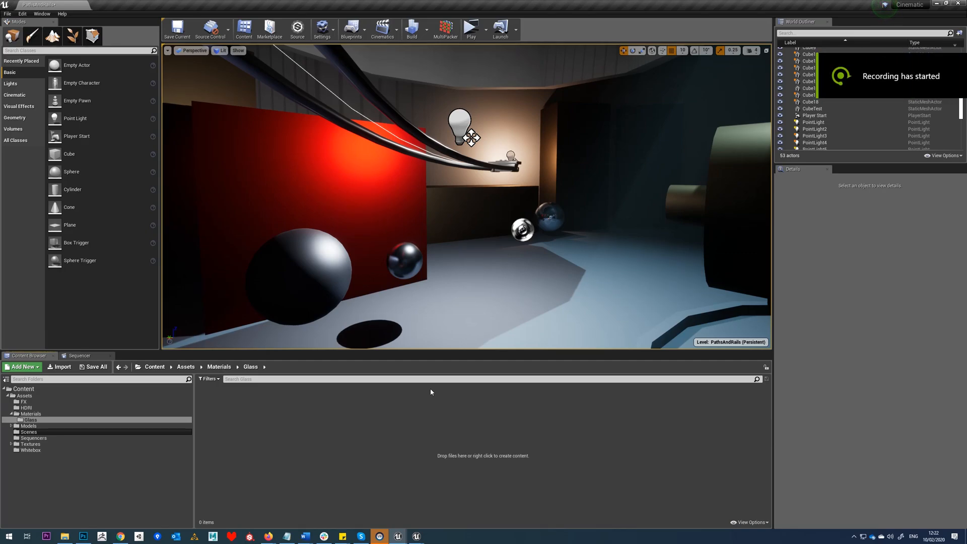
pyautogui.moveTo(229, 447)
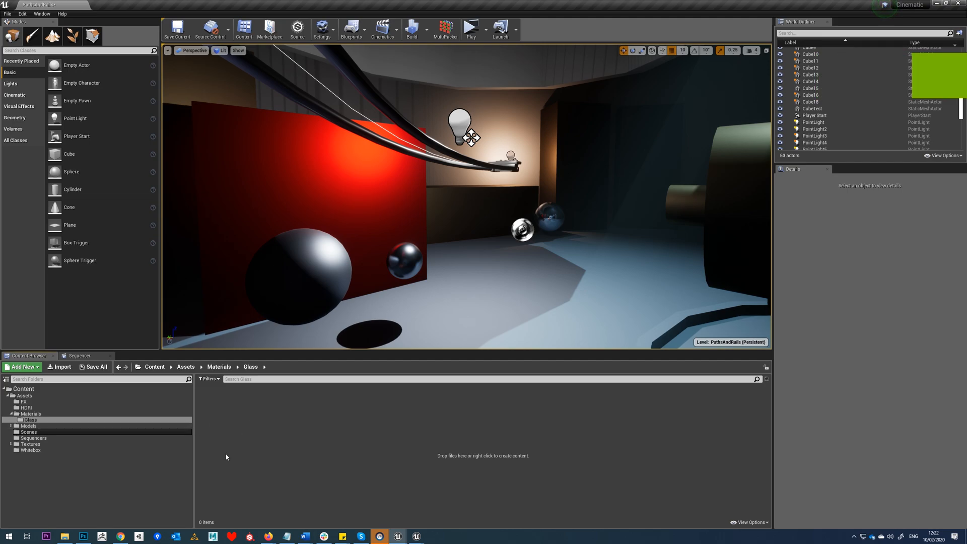
pyautogui.moveTo(28, 425)
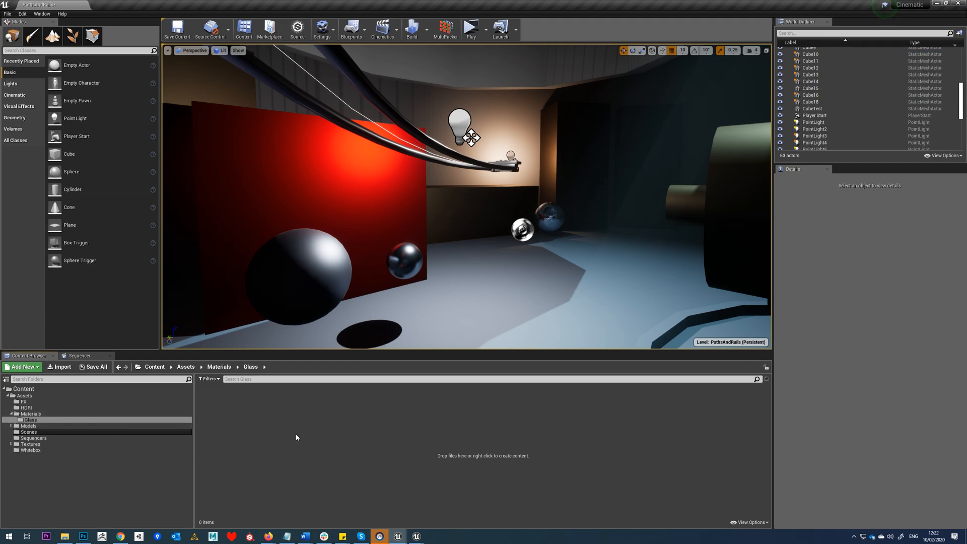
pyautogui.moveTo(227, 405)
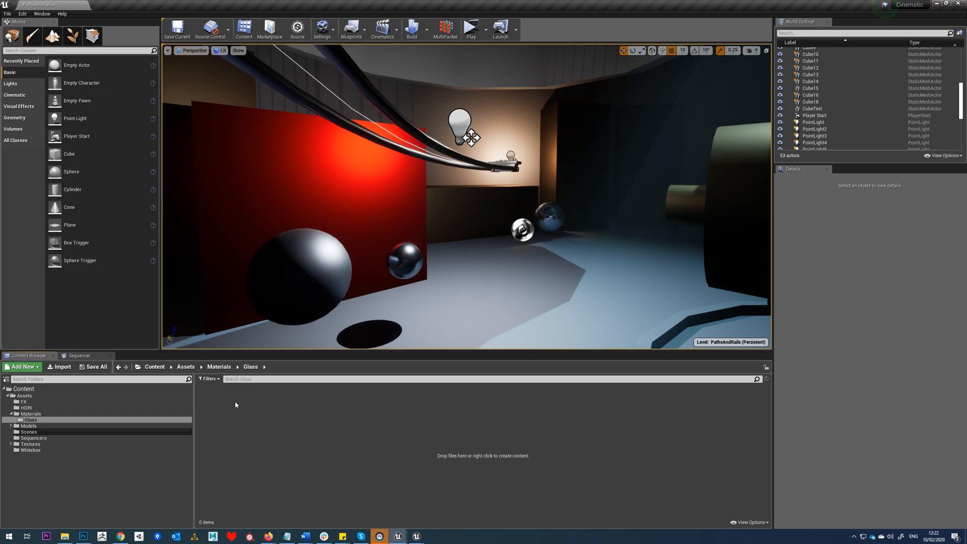
pyautogui.moveTo(230, 412)
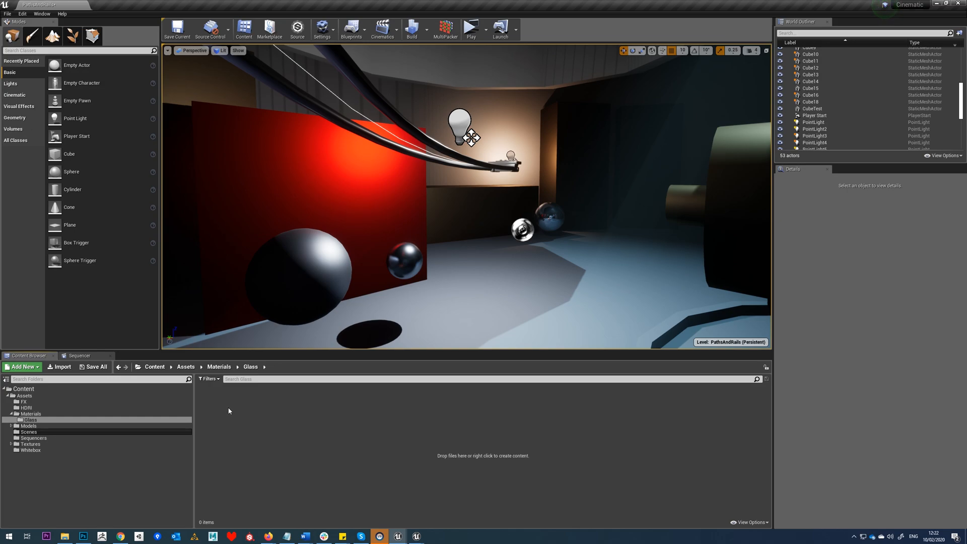
pyautogui.moveTo(309, 418)
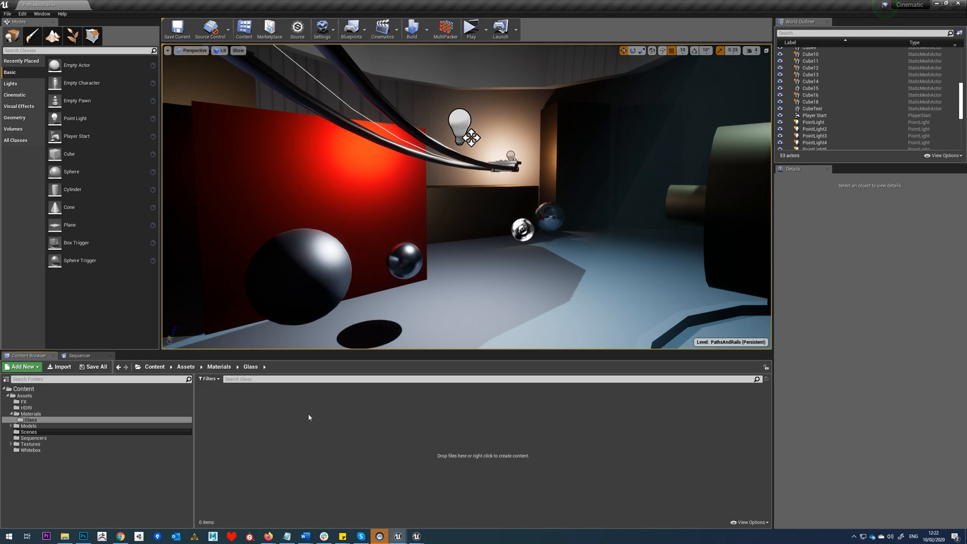
pyautogui.moveTo(245, 433)
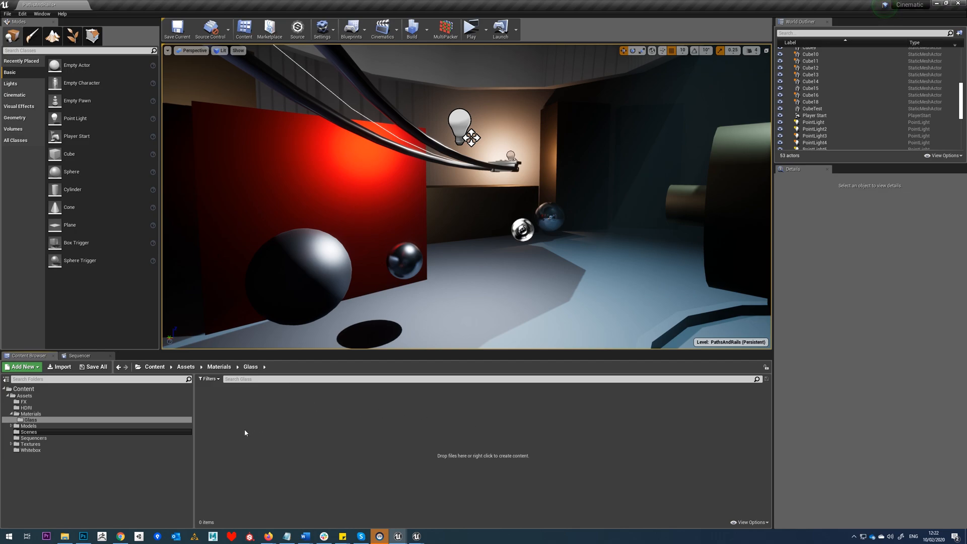
pyautogui.moveTo(223, 406)
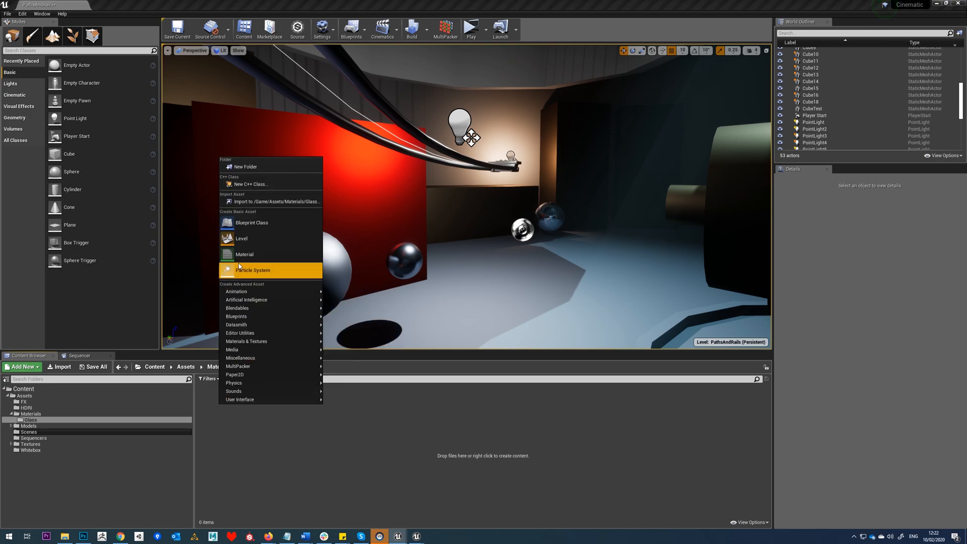
# - Create a material named GlassMaster in the Glass folder and open it in the Material Editor
pyautogui.click(244, 253)
pyautogui.write('GlassMaster')
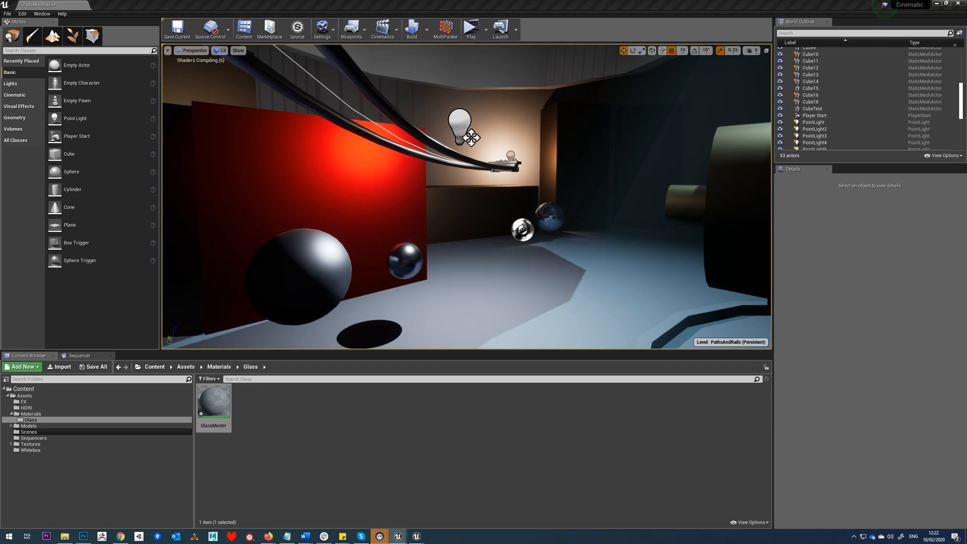
pyautogui.doubleClick(213, 401)
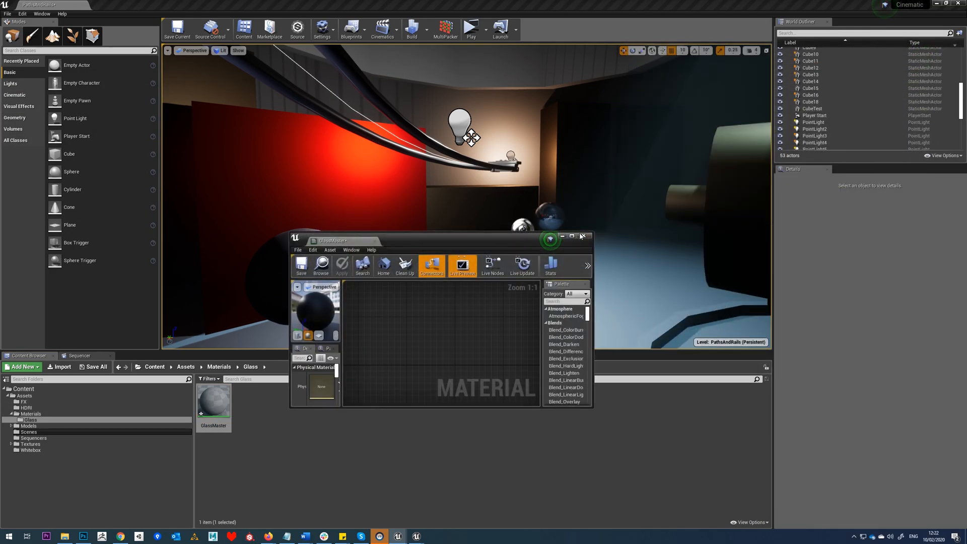
# - Maximise the Material Editor and set GlassMaster's Blend Mode to Translucent
pyautogui.click(572, 238)
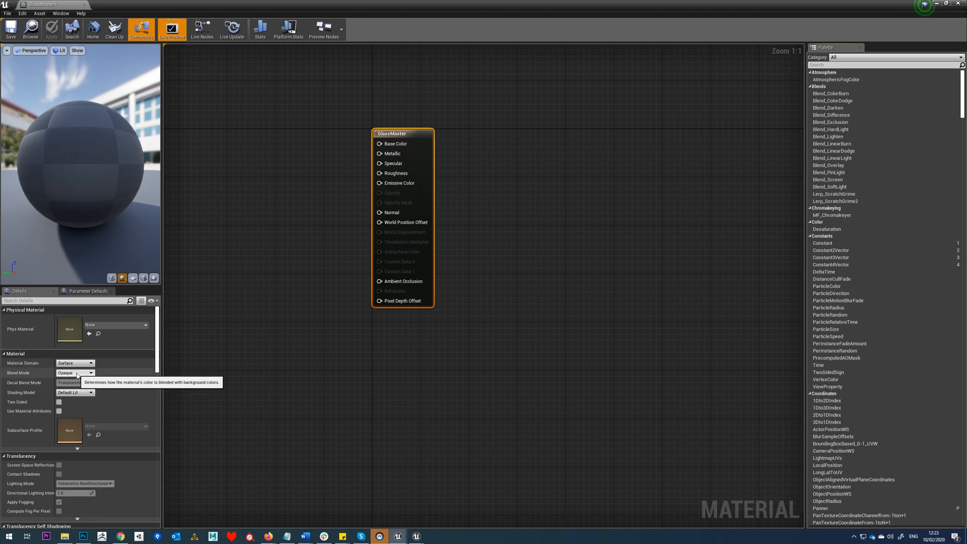
pyautogui.click(69, 381)
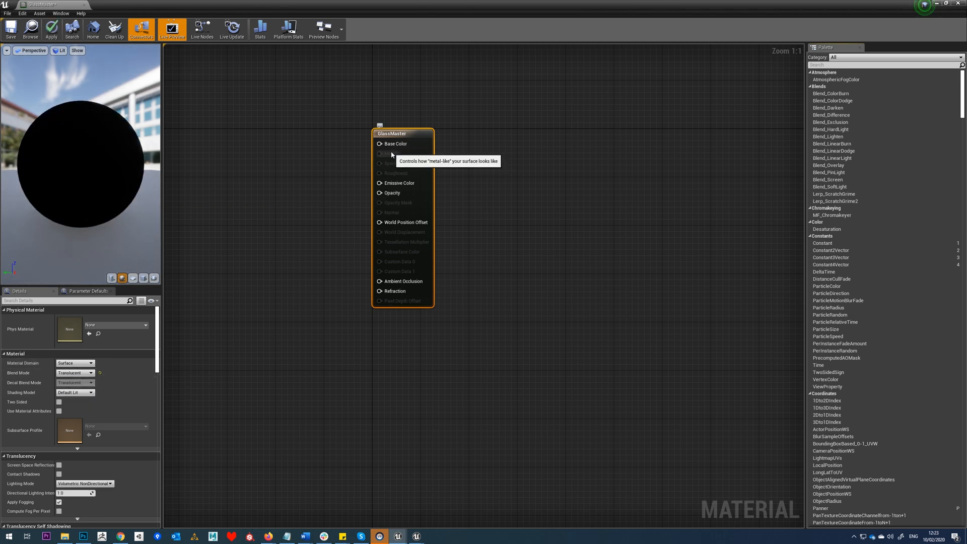
pyautogui.moveTo(397, 156)
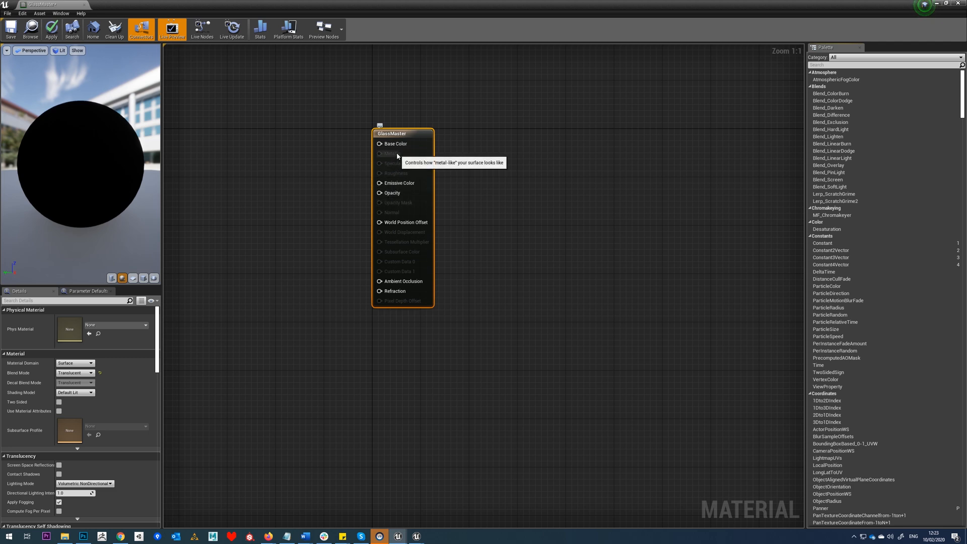
pyautogui.moveTo(397, 157)
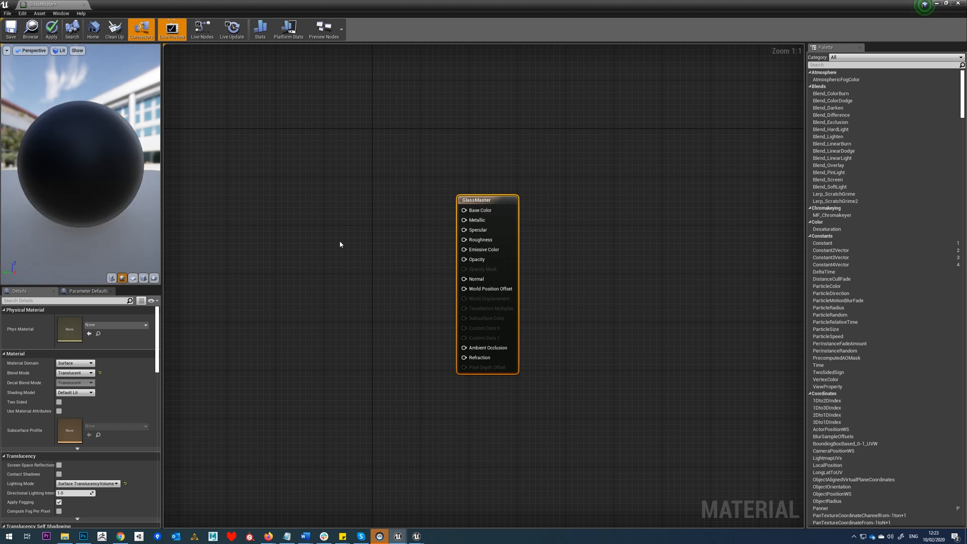
pyautogui.moveTo(315, 197)
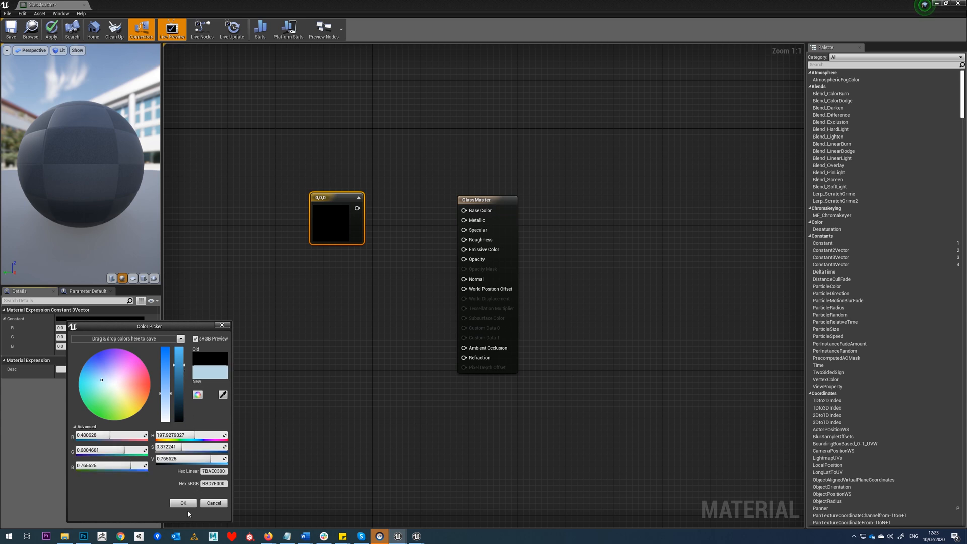
# - Confirm a light blue colour, convert it to the BaseColour parameter, and wire it into Base Color
pyautogui.click(183, 503)
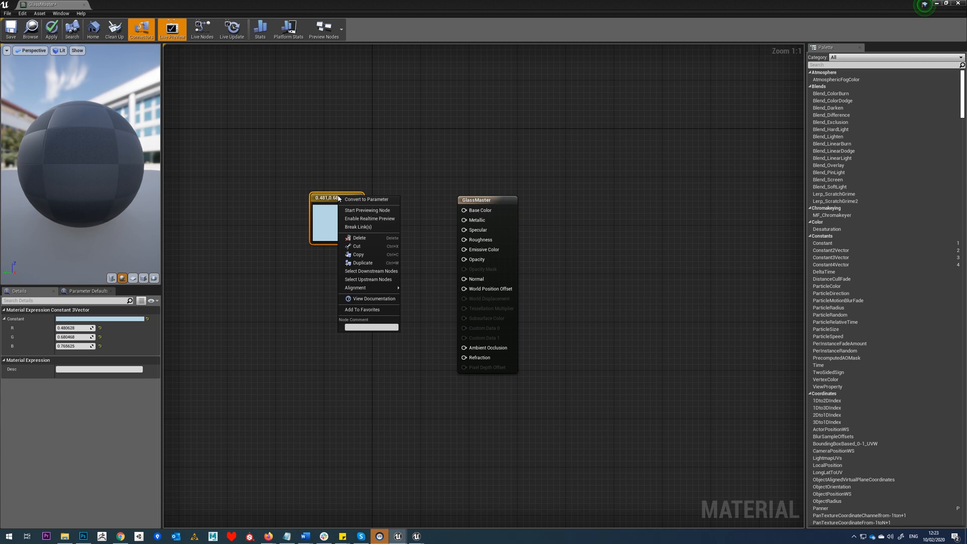
pyautogui.click(366, 199)
pyautogui.write('BaseColour')
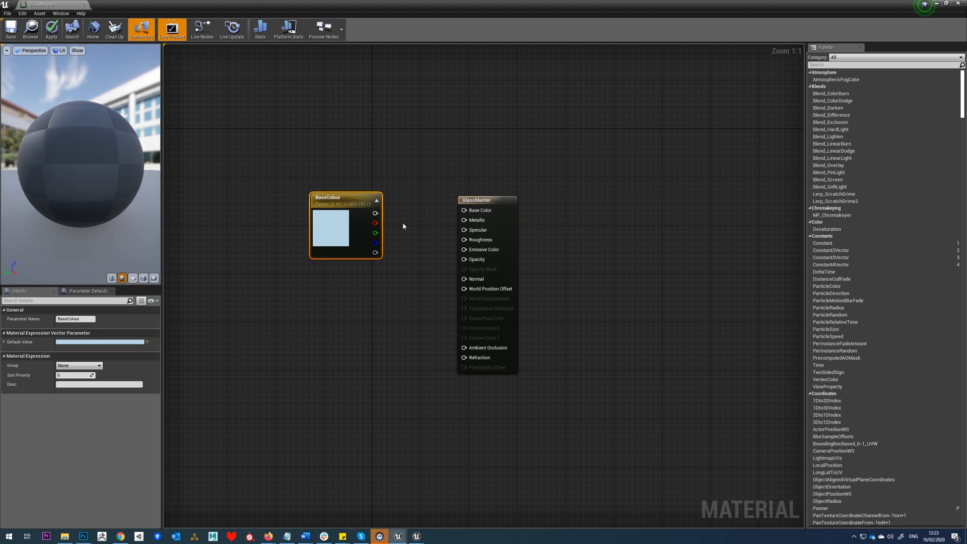
pyautogui.moveTo(345, 197); pyautogui.dragTo(275, 195)
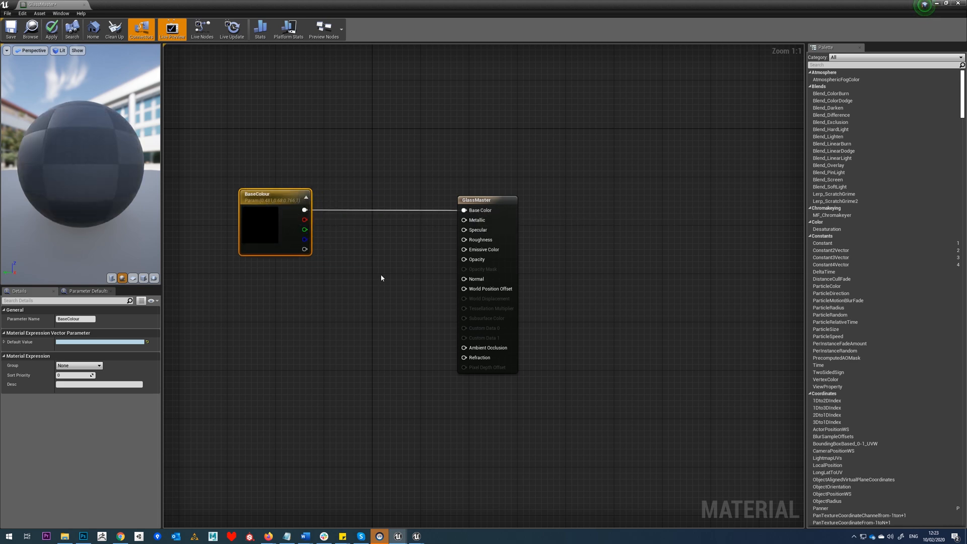
pyautogui.moveTo(305, 209)
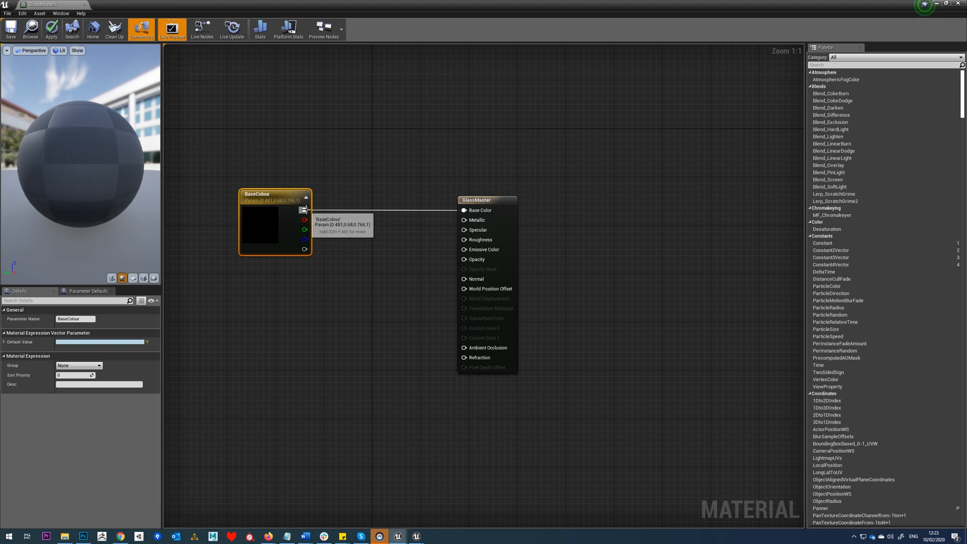
pyautogui.moveTo(482, 240)
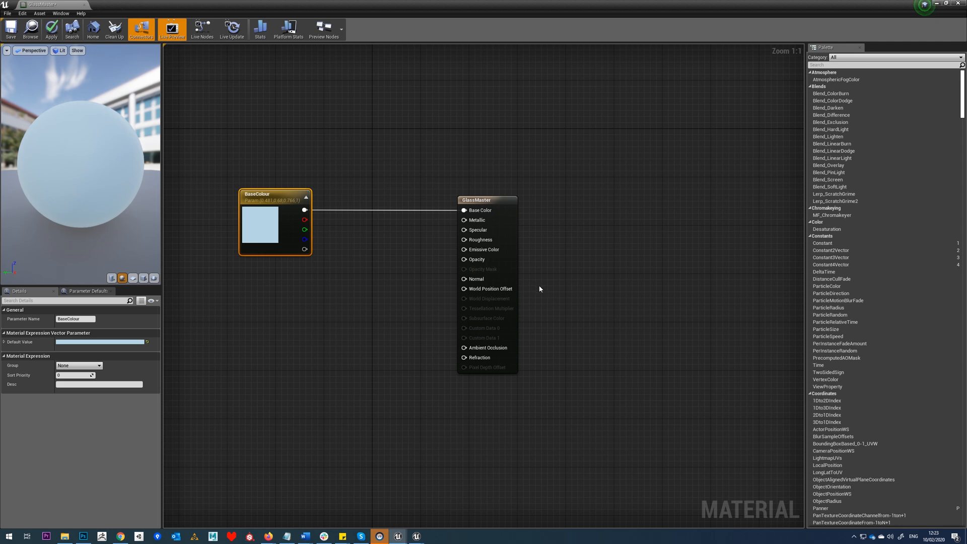
pyautogui.moveTo(318, 290)
pyautogui.write('GlowStrength')
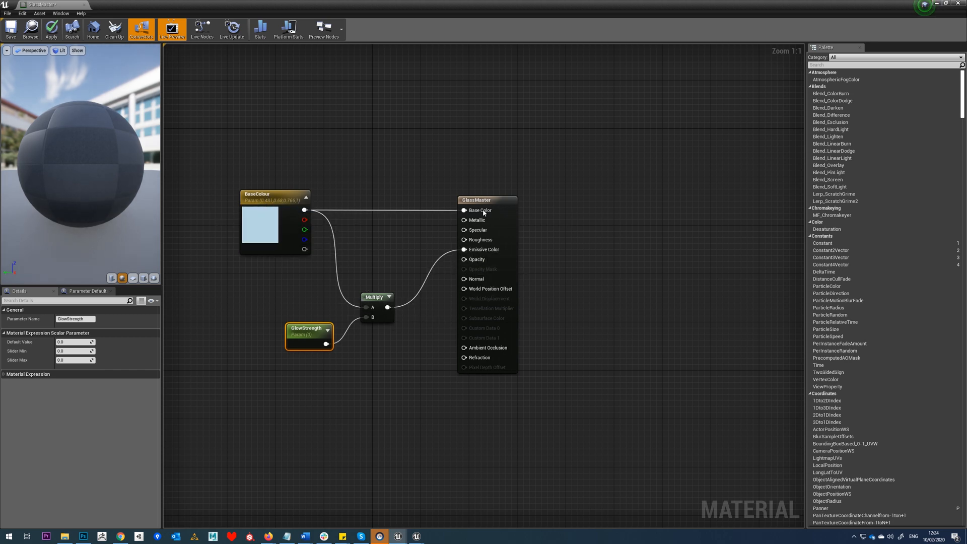
pyautogui.moveTo(478, 209)
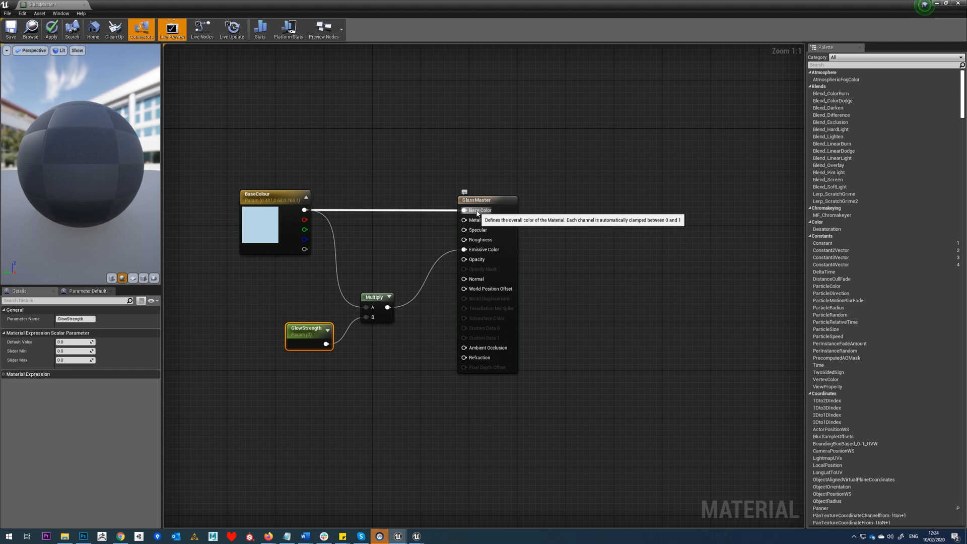
pyautogui.moveTo(373, 297)
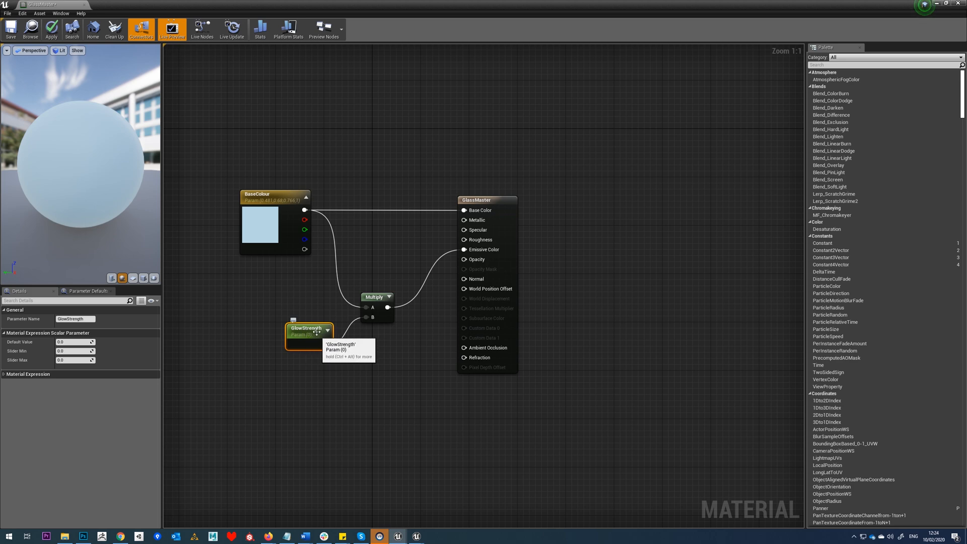
pyautogui.moveTo(308, 333)
pyautogui.write('100')
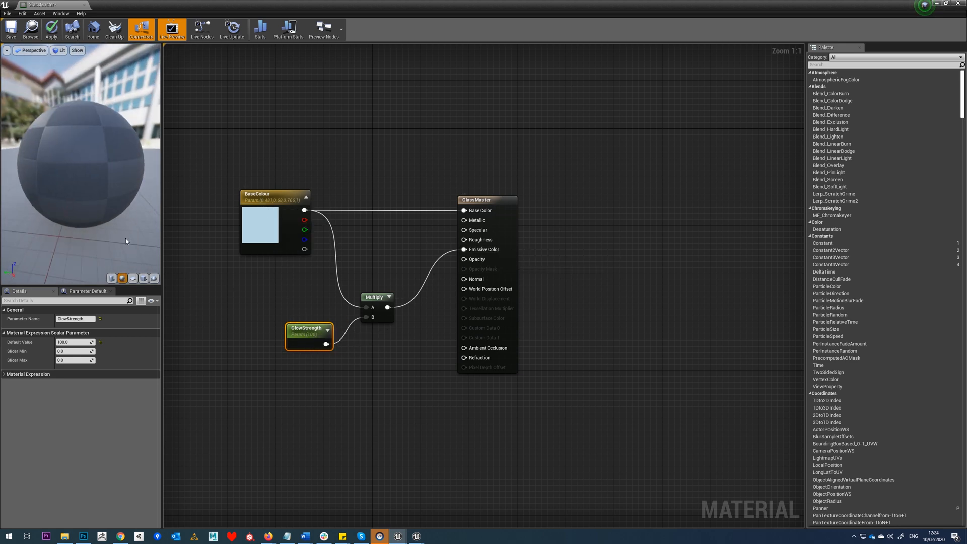
# - Set GlowStrength's default value to 0, then apply and save GlassMaster
pyautogui.tripleClick(64, 341)
pyautogui.write('0')
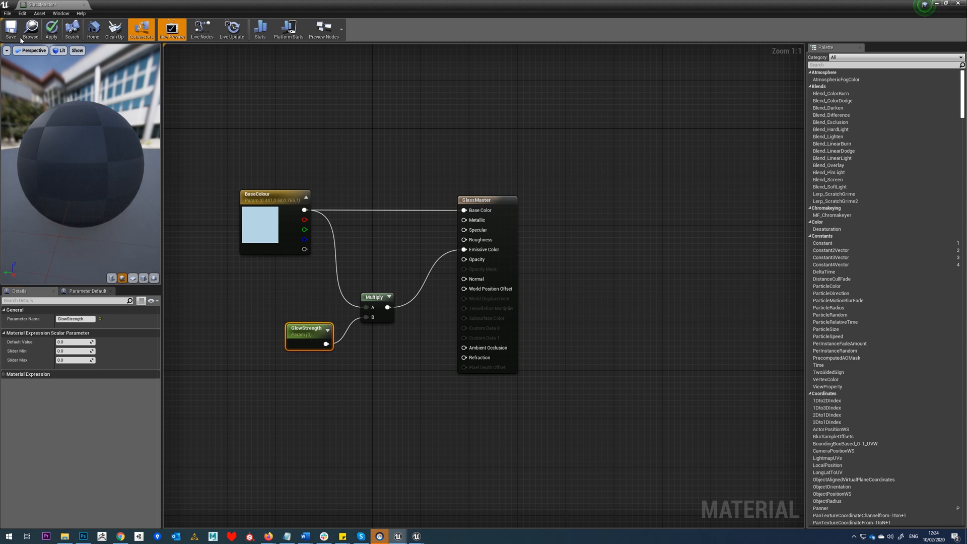
pyautogui.click(11, 27)
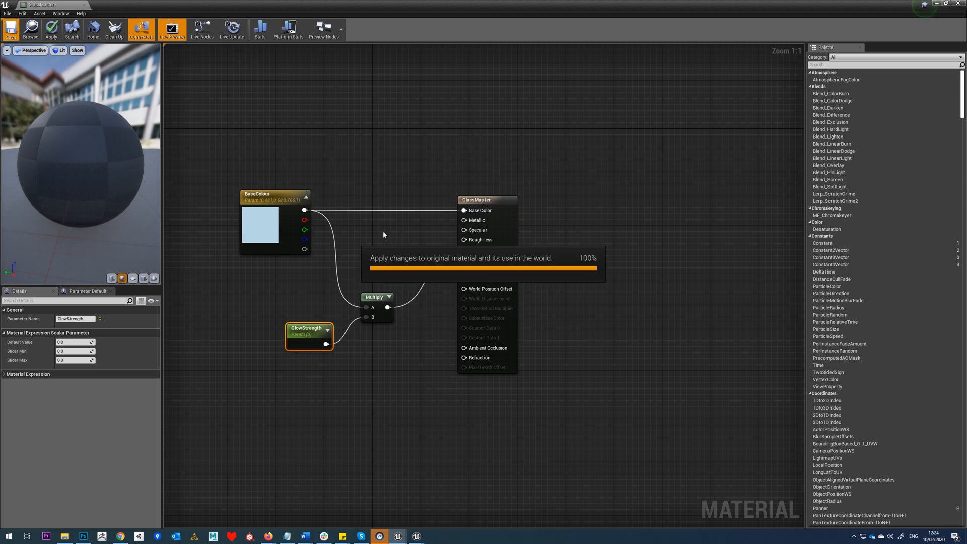
pyautogui.moveTo(474, 223)
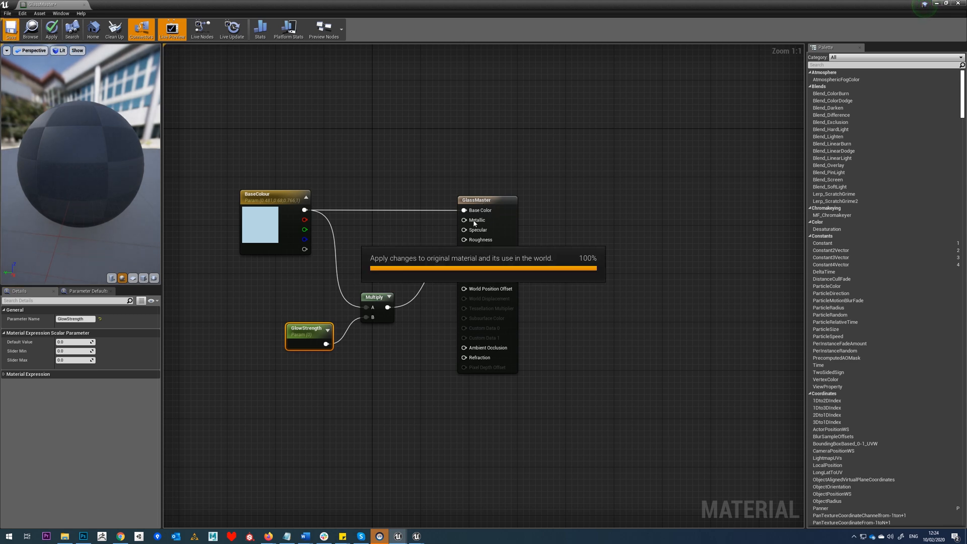
pyautogui.click(10, 28)
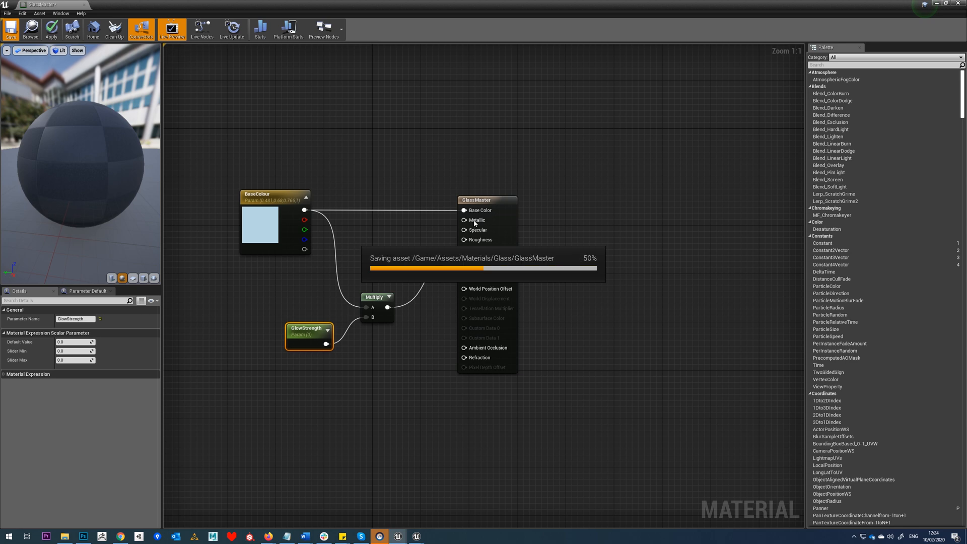
pyautogui.moveTo(478, 243)
pyautogui.write('sssss')
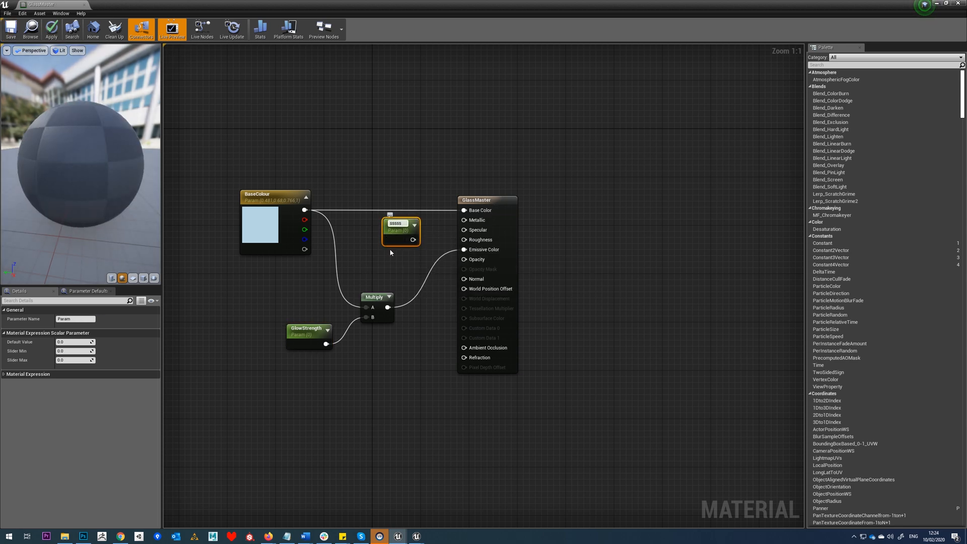
pyautogui.moveTo(391, 245)
pyautogui.write('Metal')
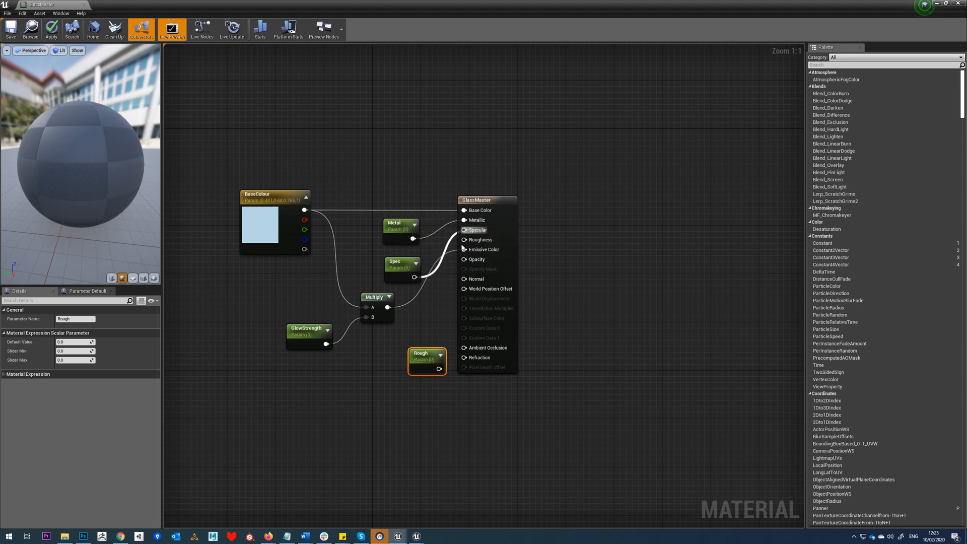
pyautogui.moveTo(398, 224)
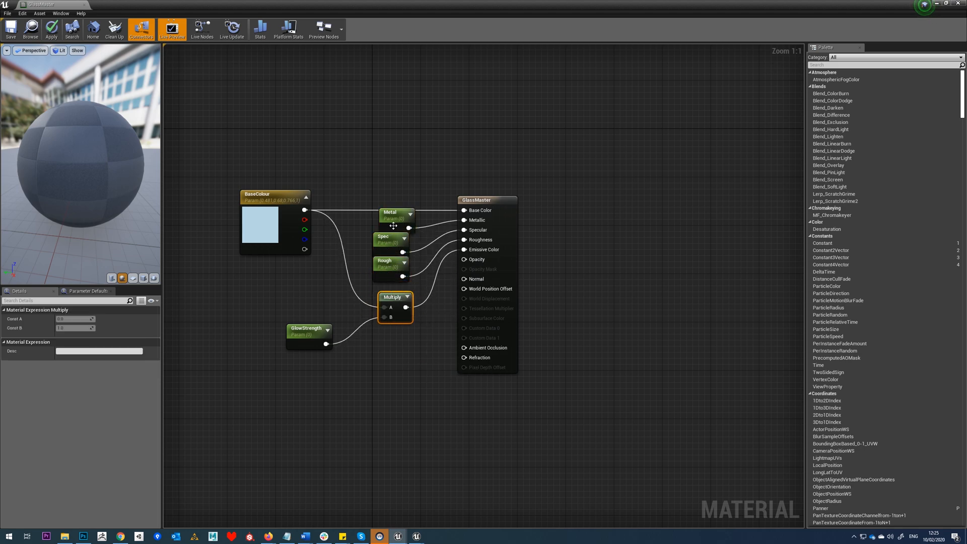
# - Edit the Metal and Spec parameter defaults, then select the main material node
pyautogui.click(389, 206)
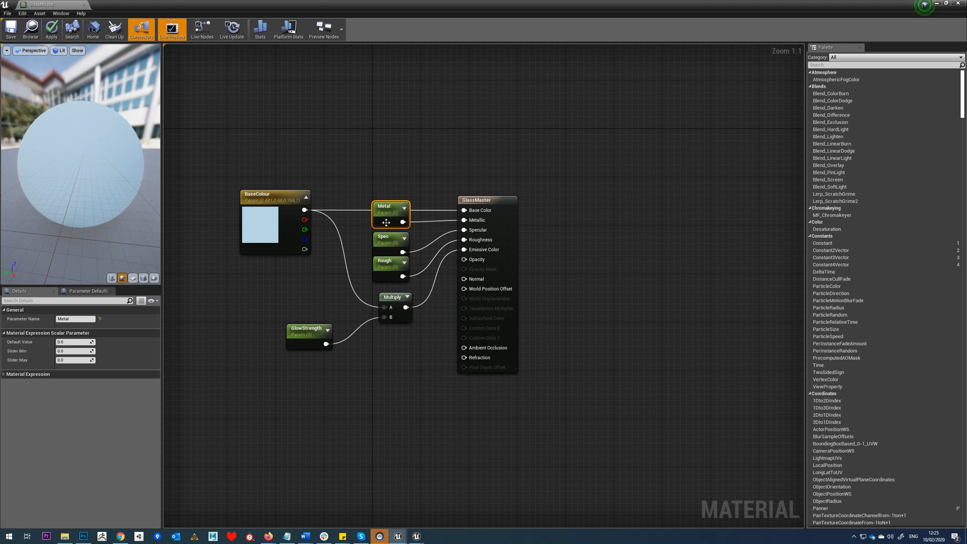
pyautogui.moveTo(403, 213)
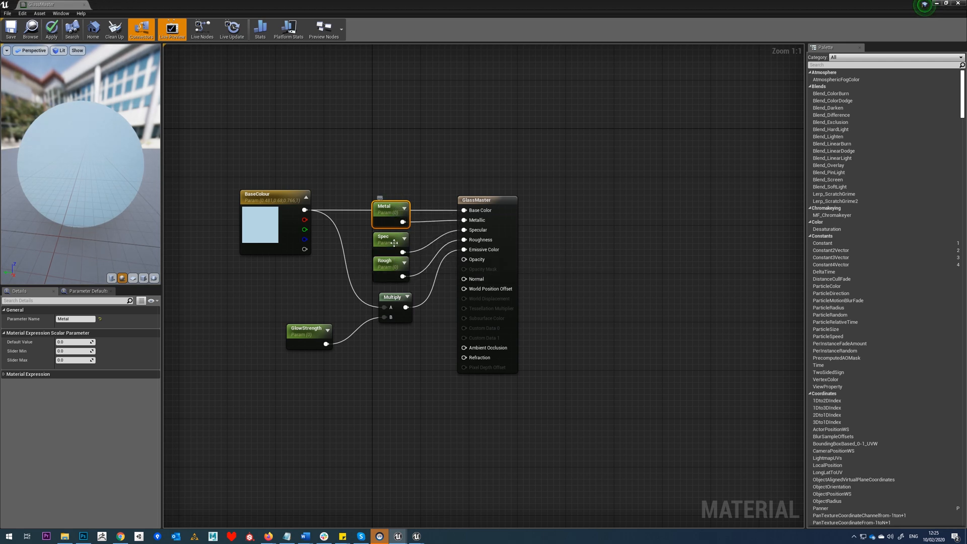
pyautogui.click(389, 239)
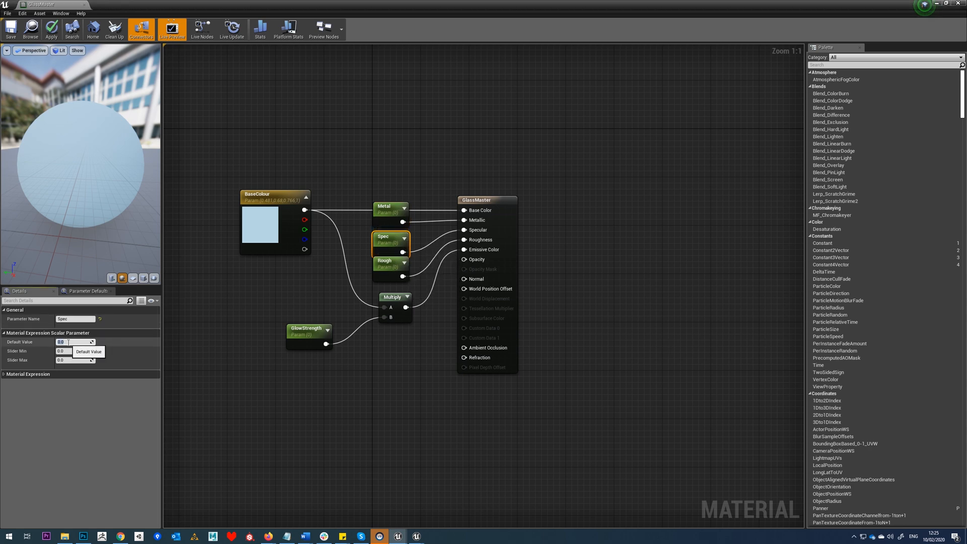
pyautogui.click(388, 261)
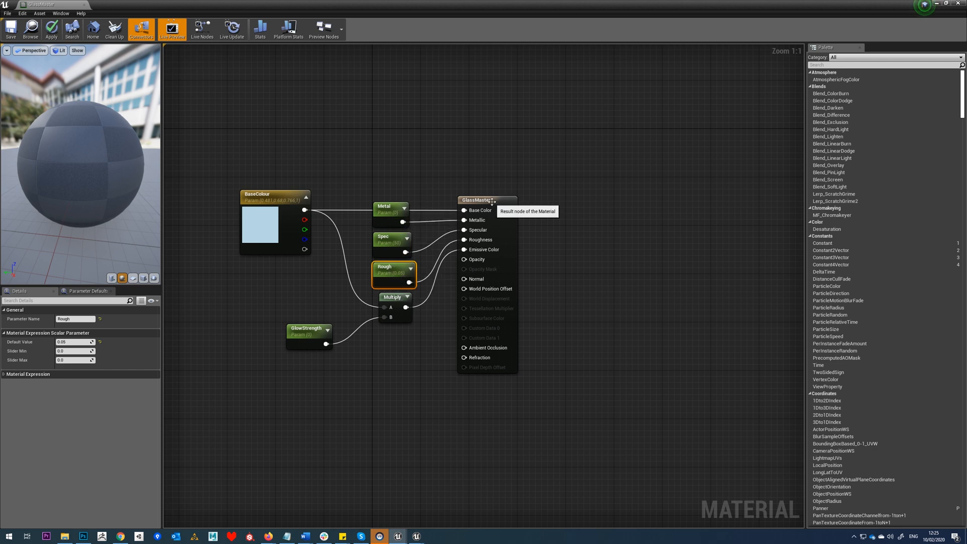
pyautogui.click(487, 187)
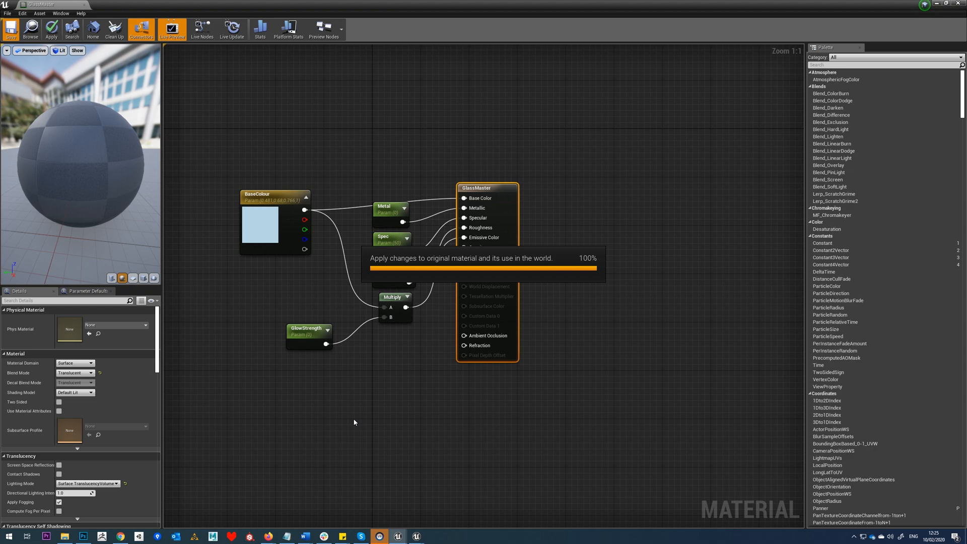
pyautogui.moveTo(282, 368)
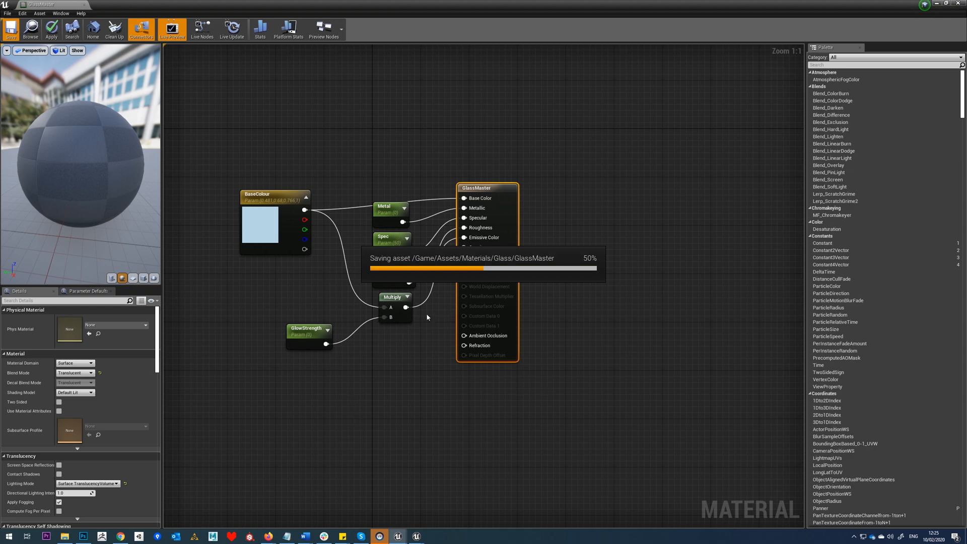
pyautogui.moveTo(346, 360)
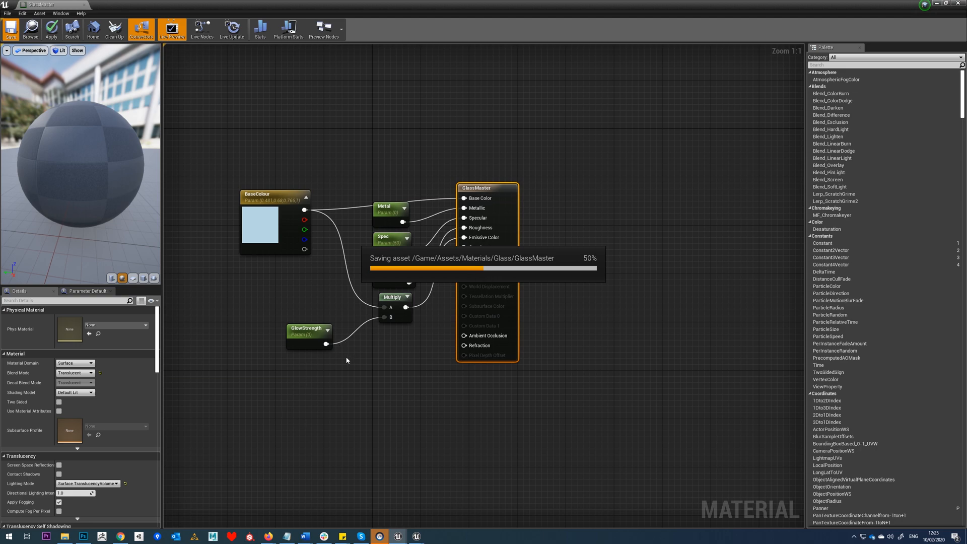
pyautogui.moveTo(339, 365)
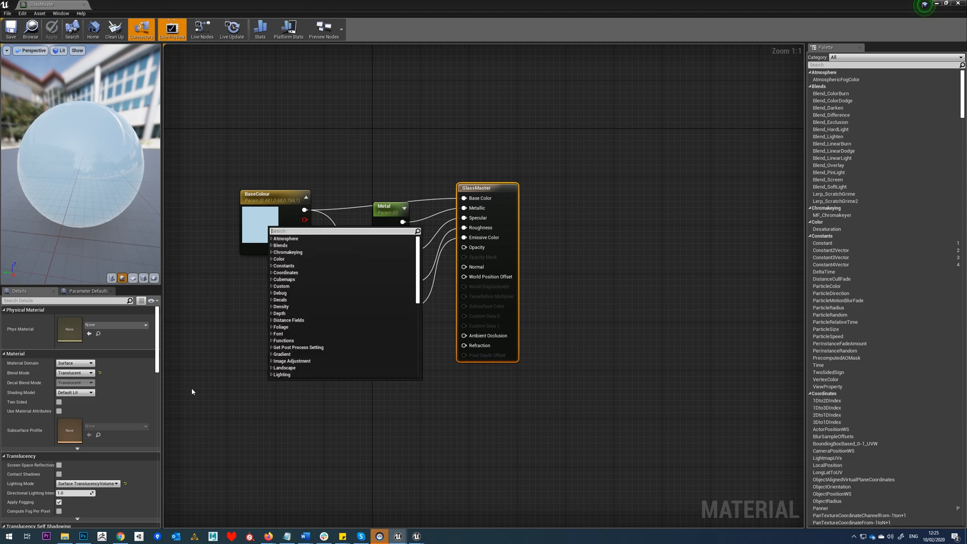
# - Add a Fresnel node and a Lerp node, then add a scalar parameter for opacity
pyautogui.write('fres')
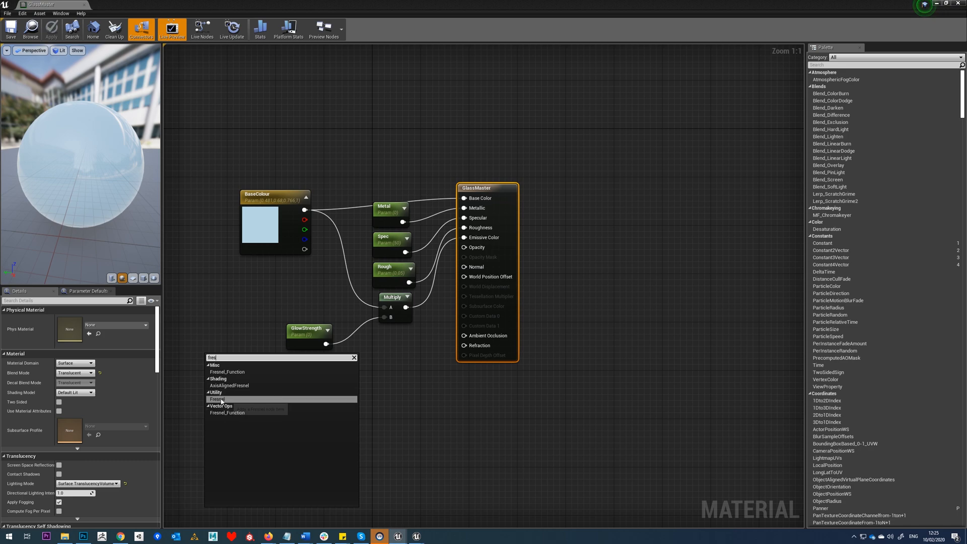
pyautogui.click(218, 400)
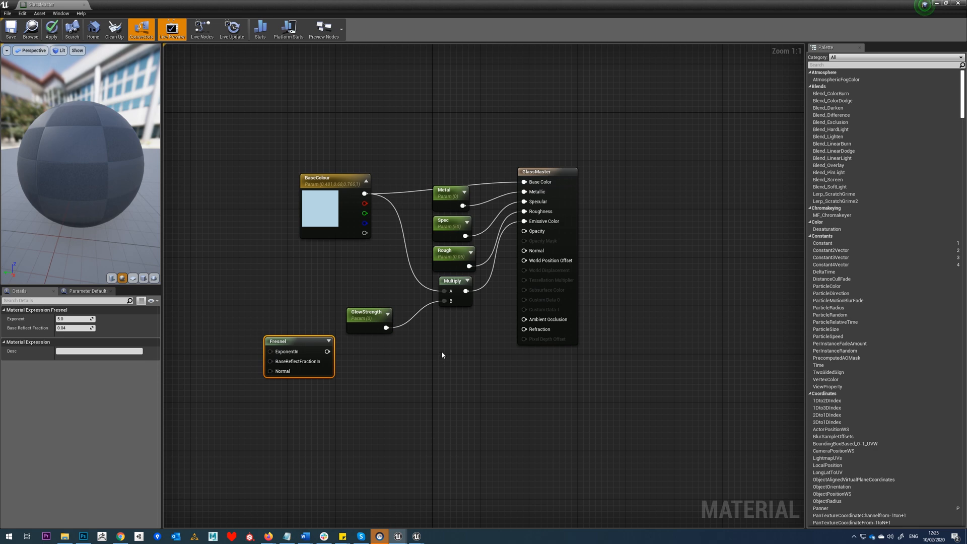
pyautogui.click(437, 353)
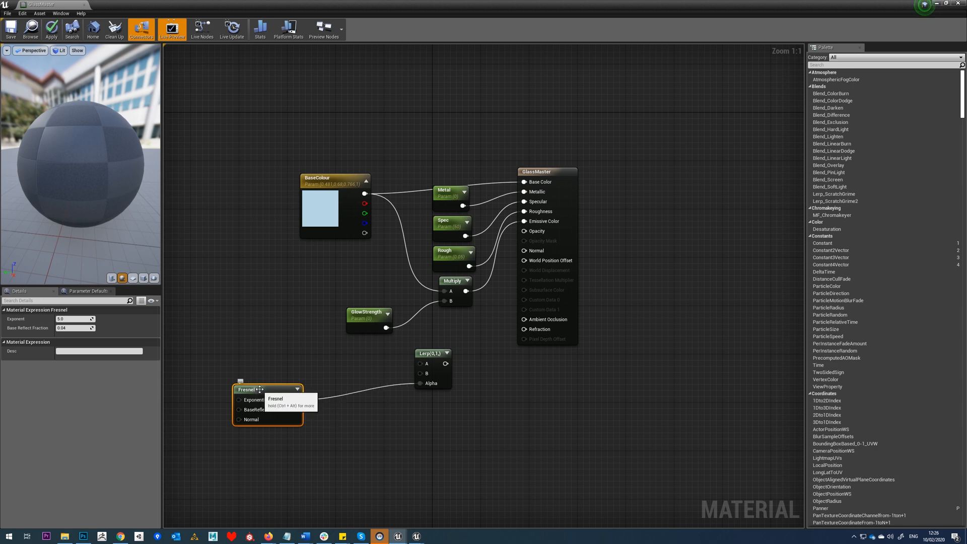
pyautogui.moveTo(421, 362)
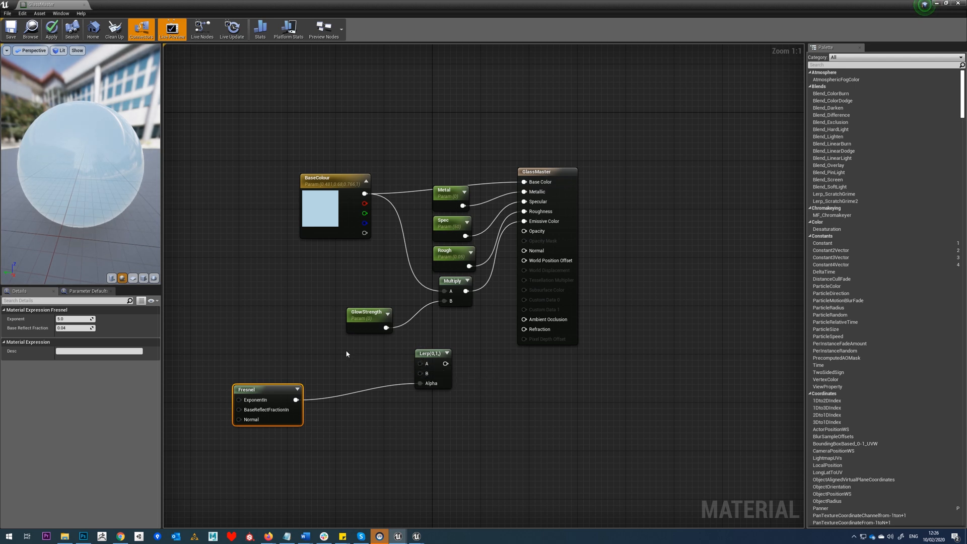
pyautogui.click(364, 362)
pyautogui.write('OpacEdgeFres')
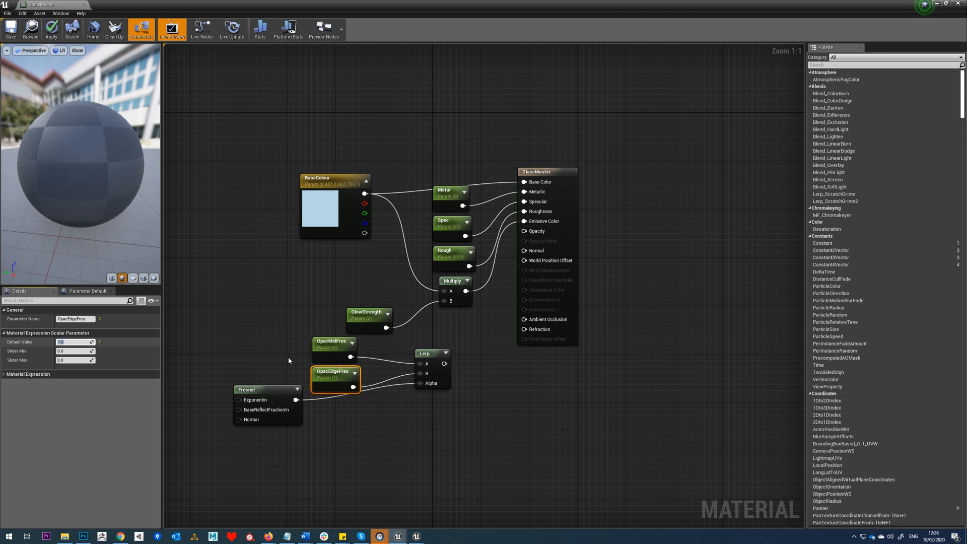
# - Select the Fresnel node that drives the Lerp's Alpha
pyautogui.click(333, 342)
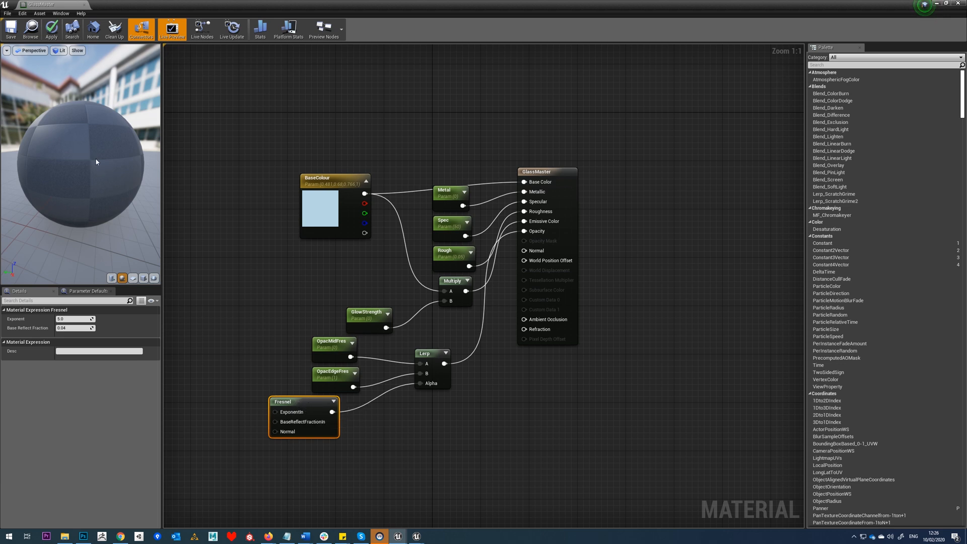
pyautogui.moveTo(141, 158)
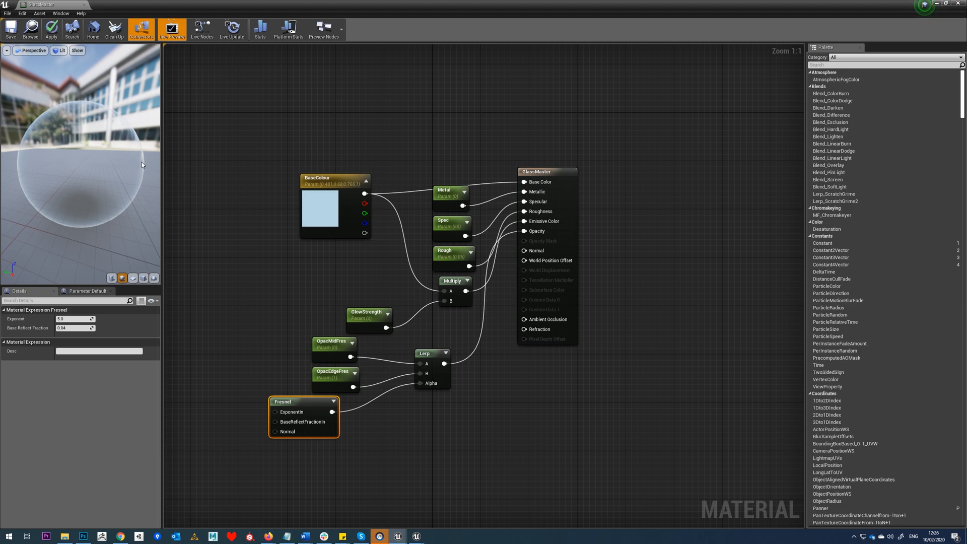
pyautogui.moveTo(101, 162)
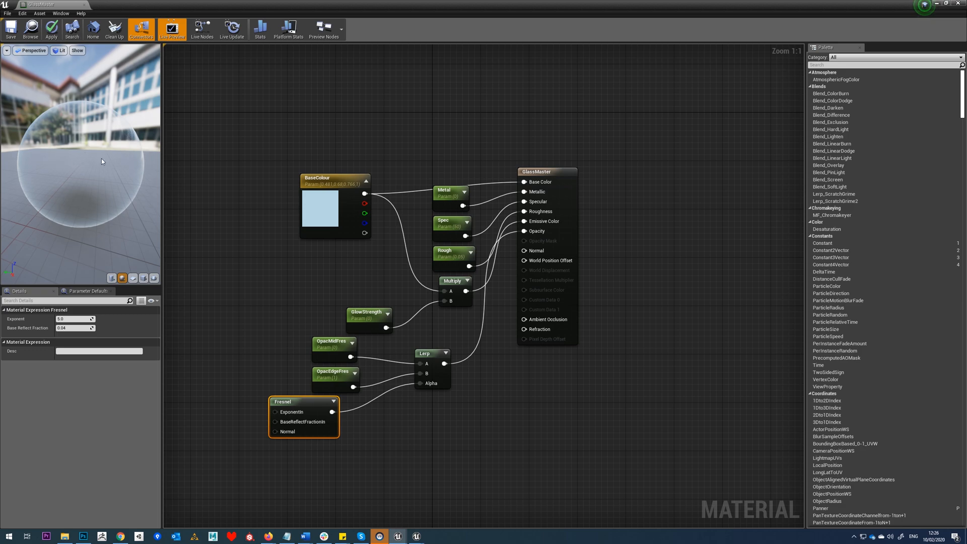
pyautogui.moveTo(86, 156)
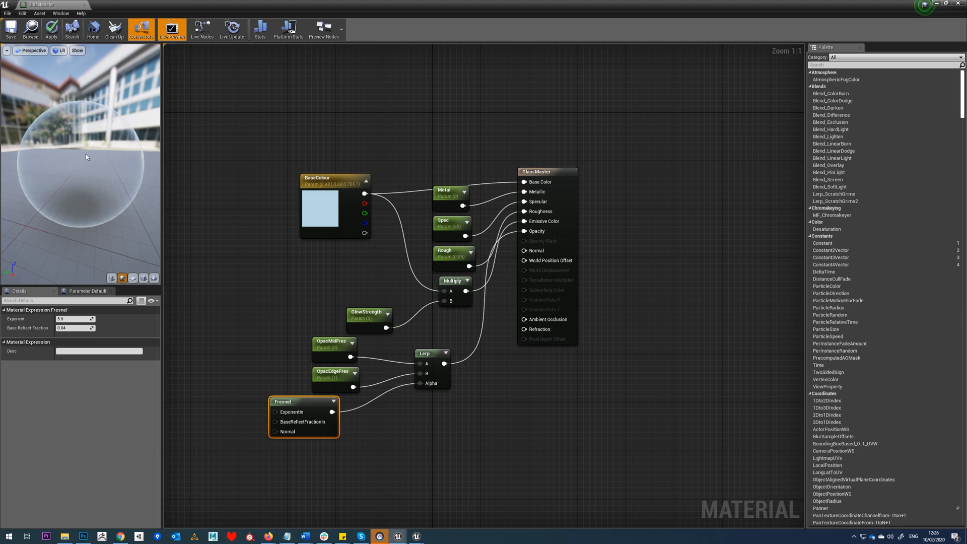
pyautogui.moveTo(140, 151)
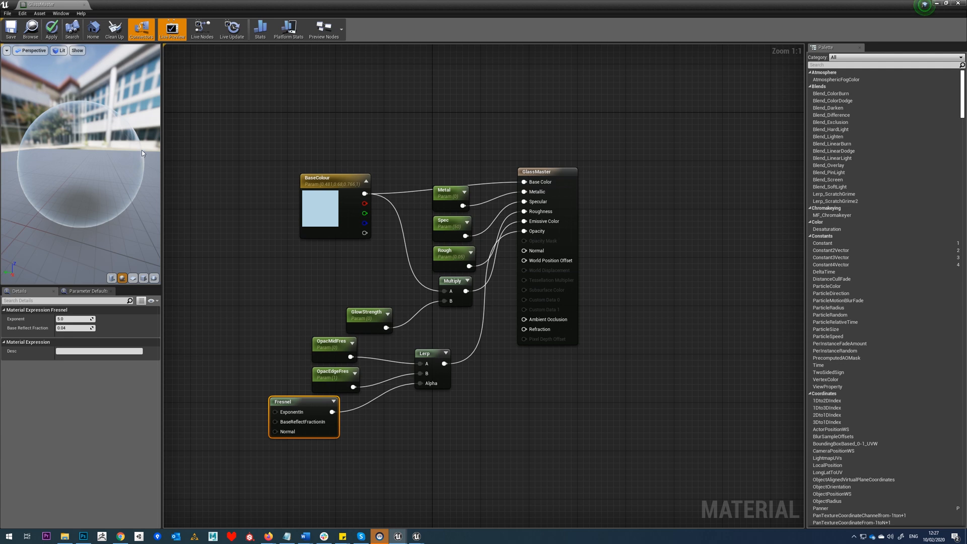
pyautogui.moveTo(145, 220)
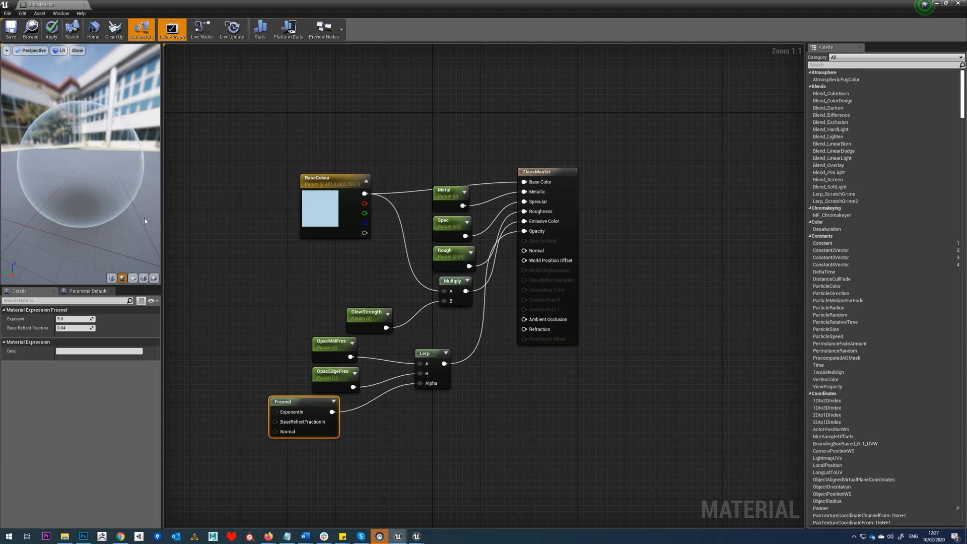
pyautogui.moveTo(74, 171)
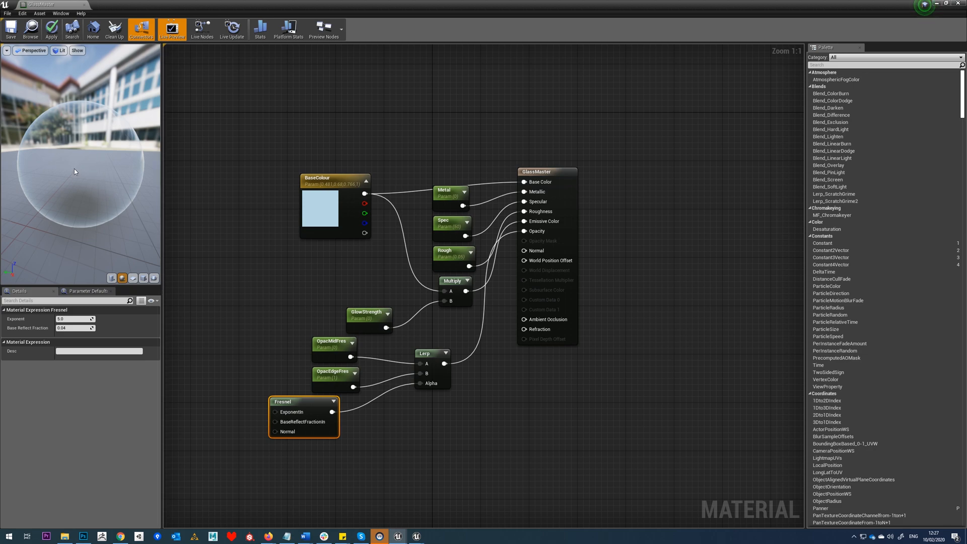
pyautogui.moveTo(87, 163)
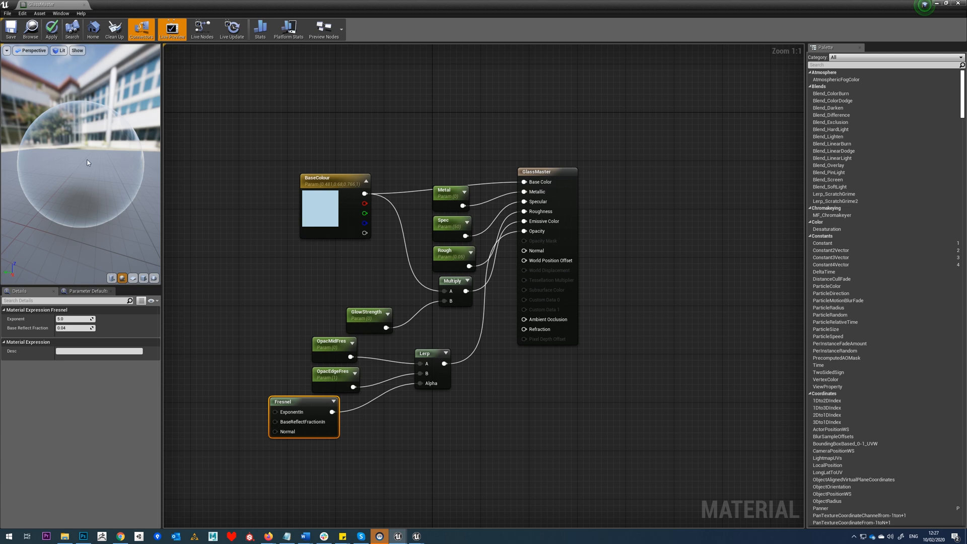
pyautogui.moveTo(82, 171)
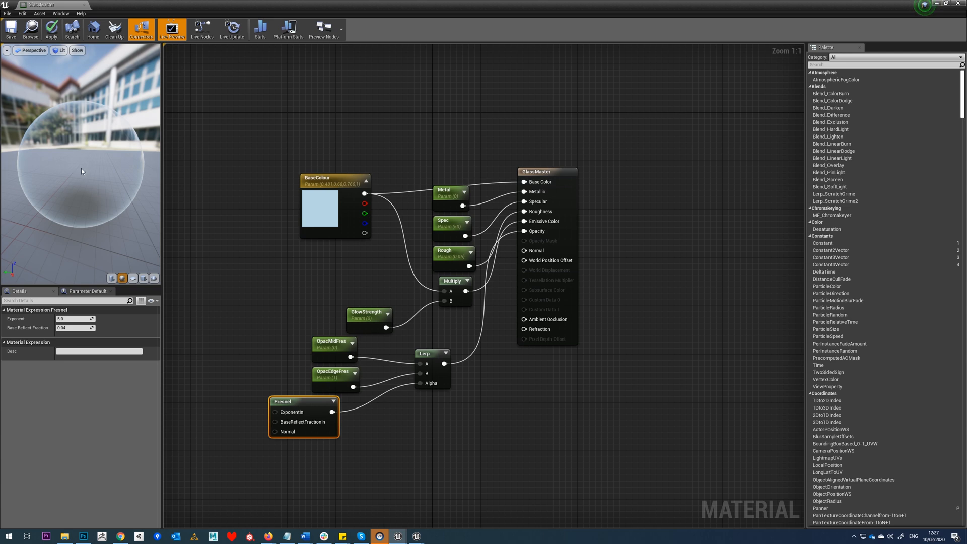
pyautogui.moveTo(138, 157)
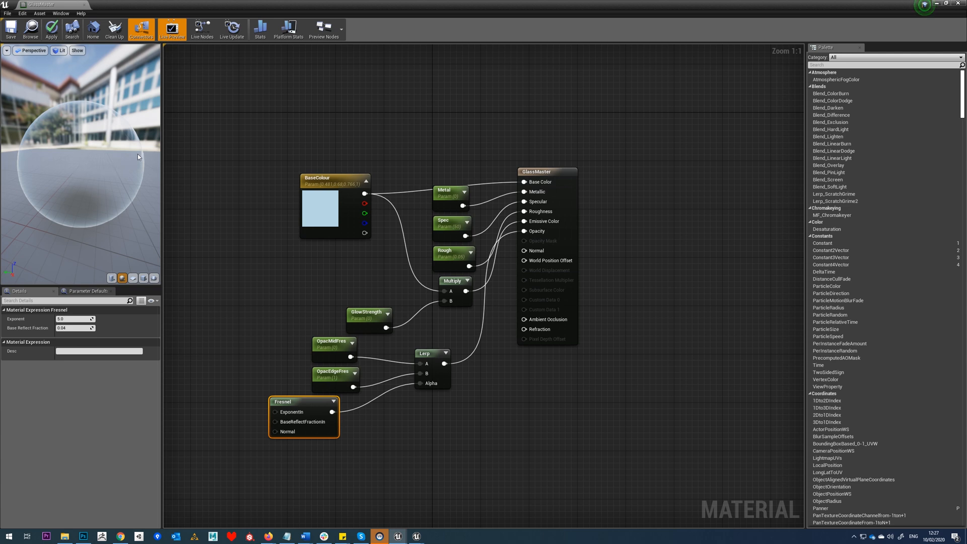
pyautogui.moveTo(164, 153)
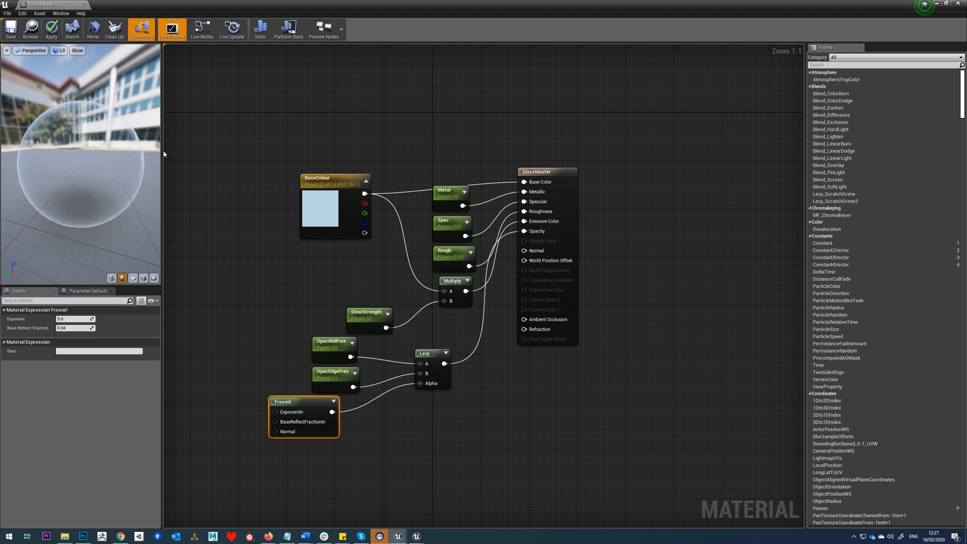
pyautogui.moveTo(143, 158)
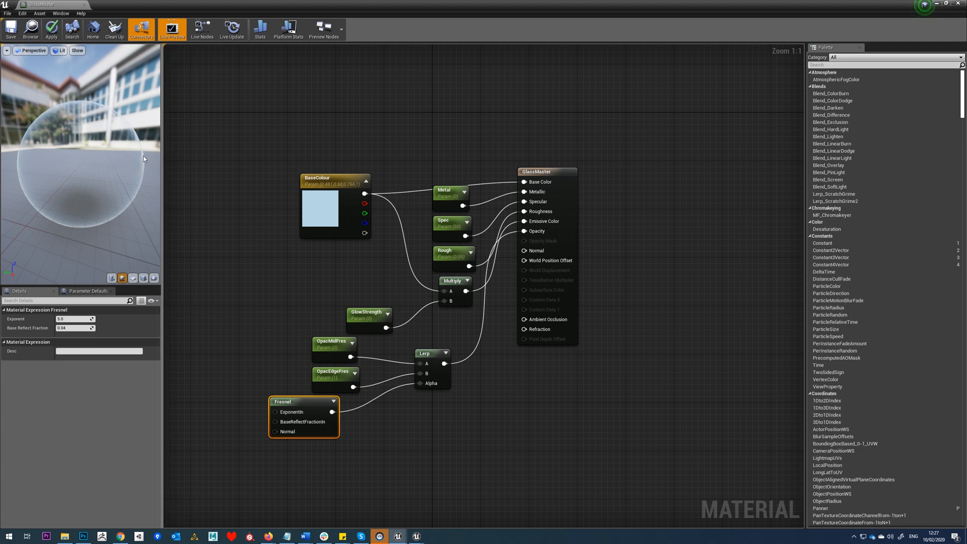
pyautogui.moveTo(328, 337)
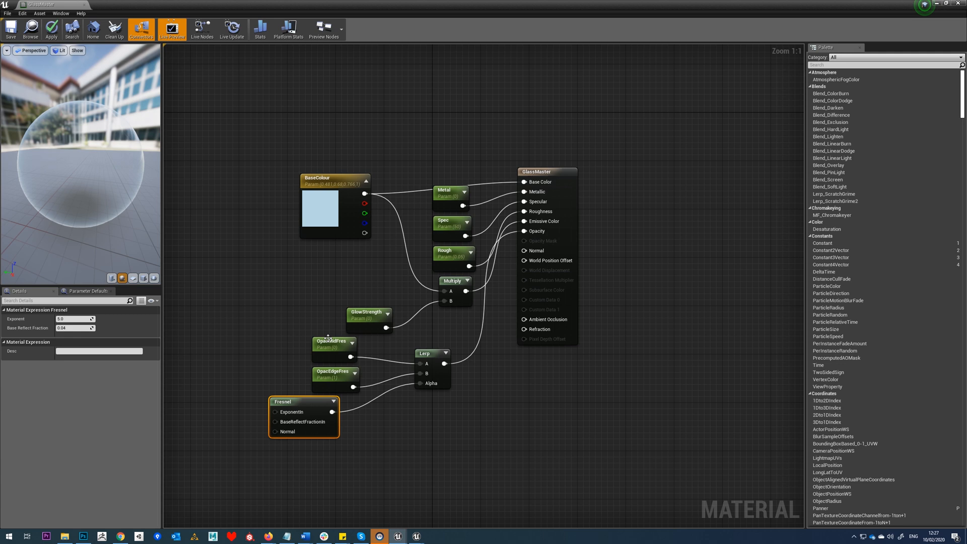
# - Select the OpacMidFres parameter to edit its default value
pyautogui.click(333, 344)
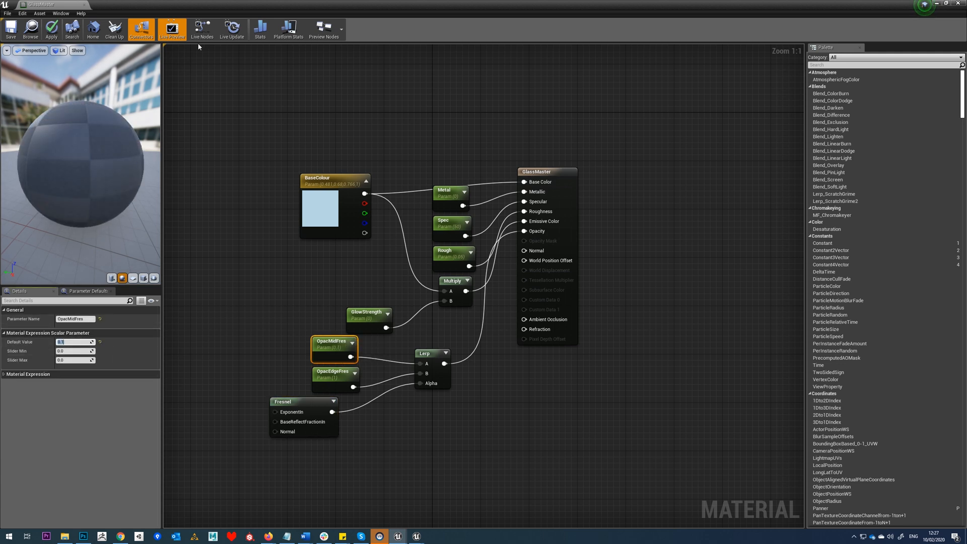
# - Apply and save GlassMaster, set OpacEdgeFres to 0.8, and select the main material node
pyautogui.click(10, 27)
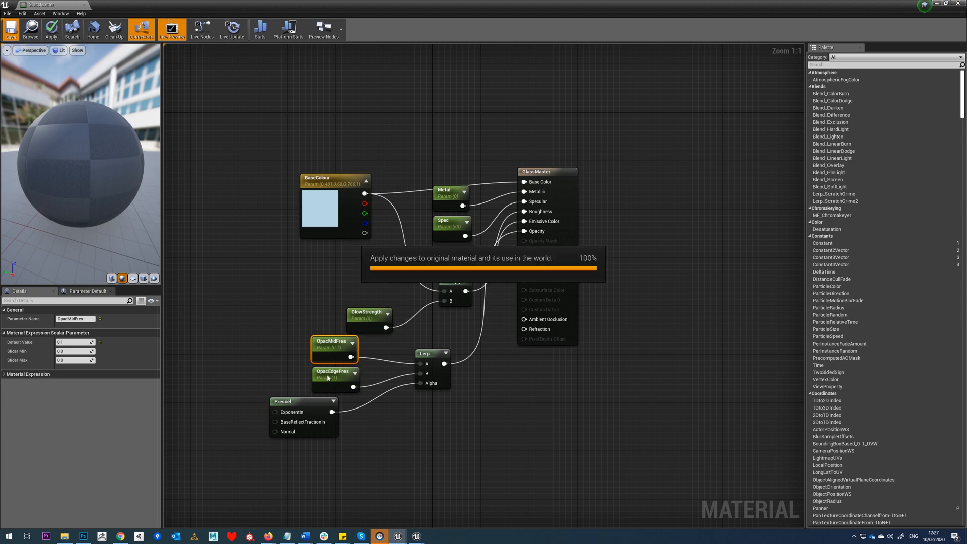
pyautogui.moveTo(332, 379)
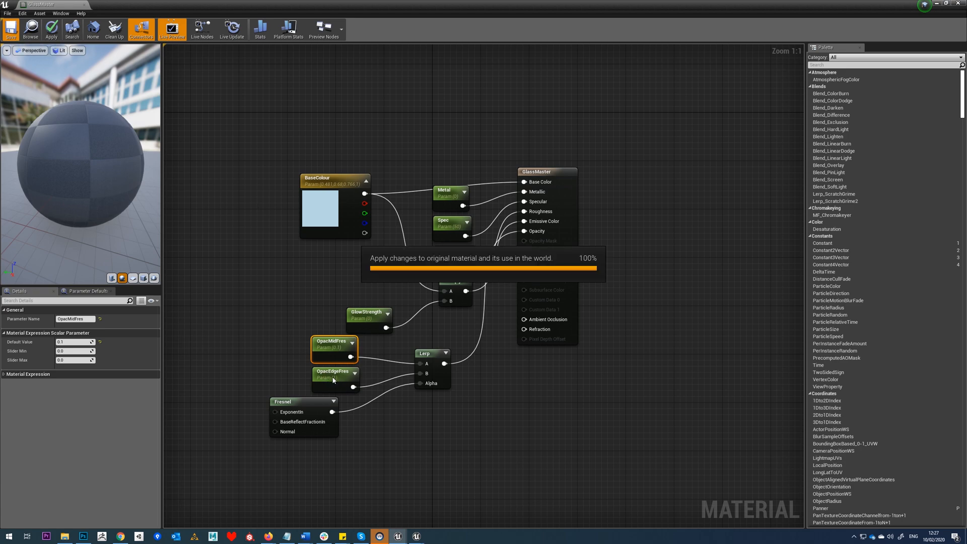
pyautogui.click(11, 28)
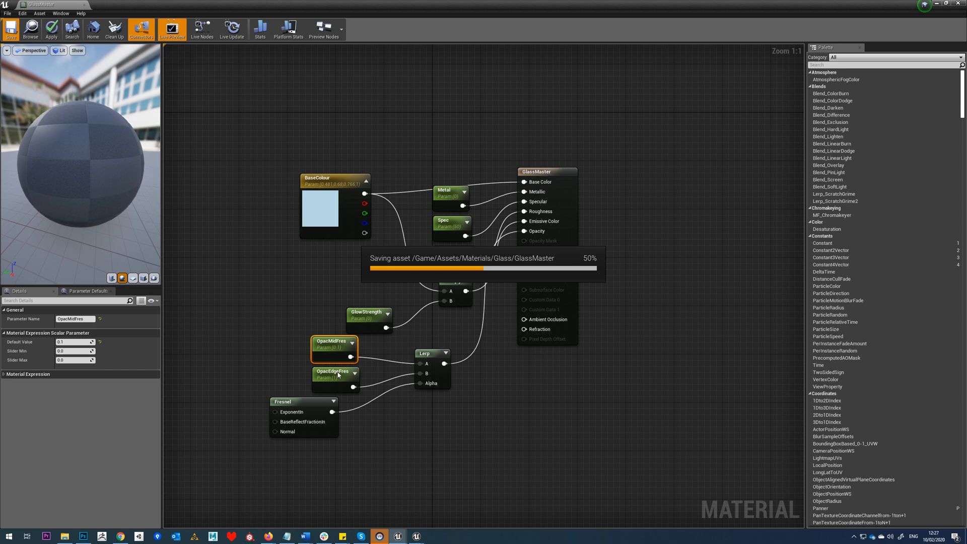
pyautogui.click(335, 375)
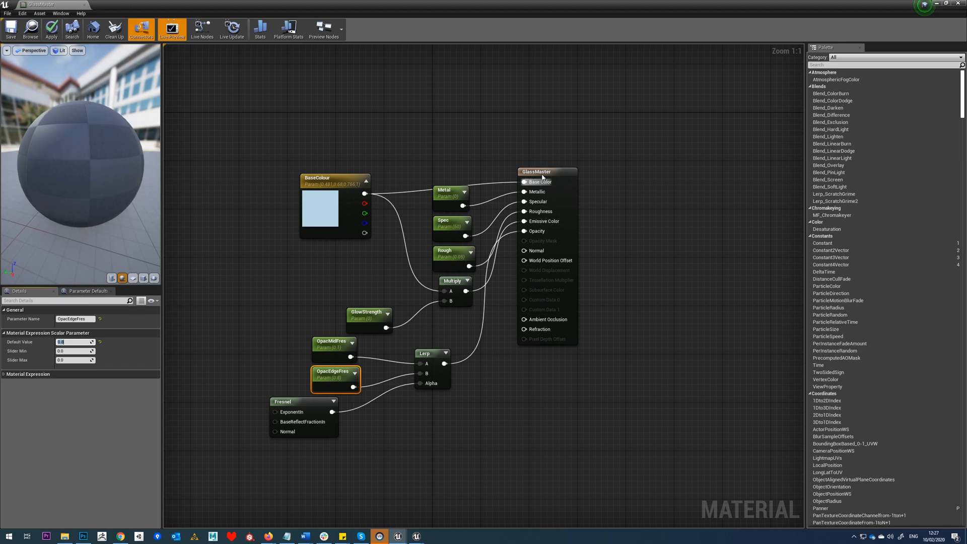
pyautogui.click(537, 171)
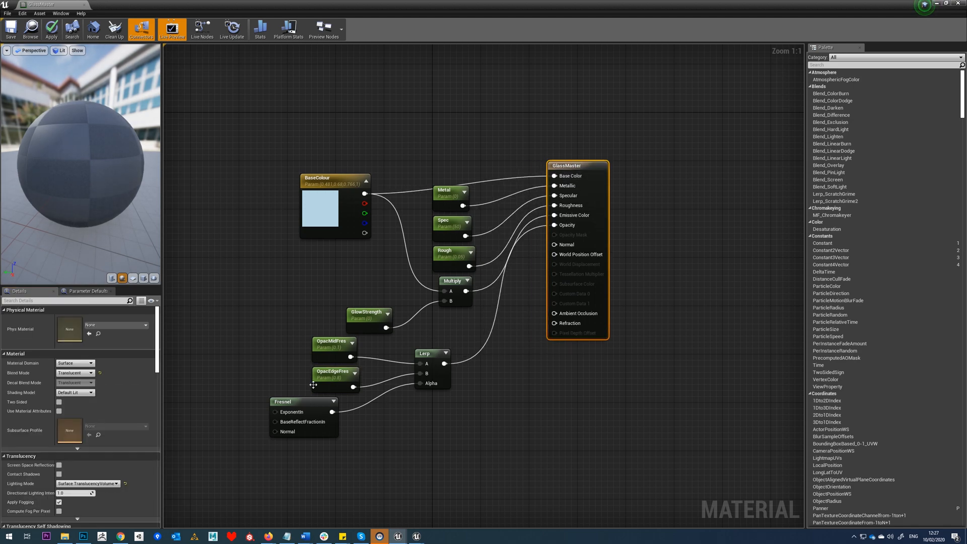
pyautogui.moveTo(377, 367)
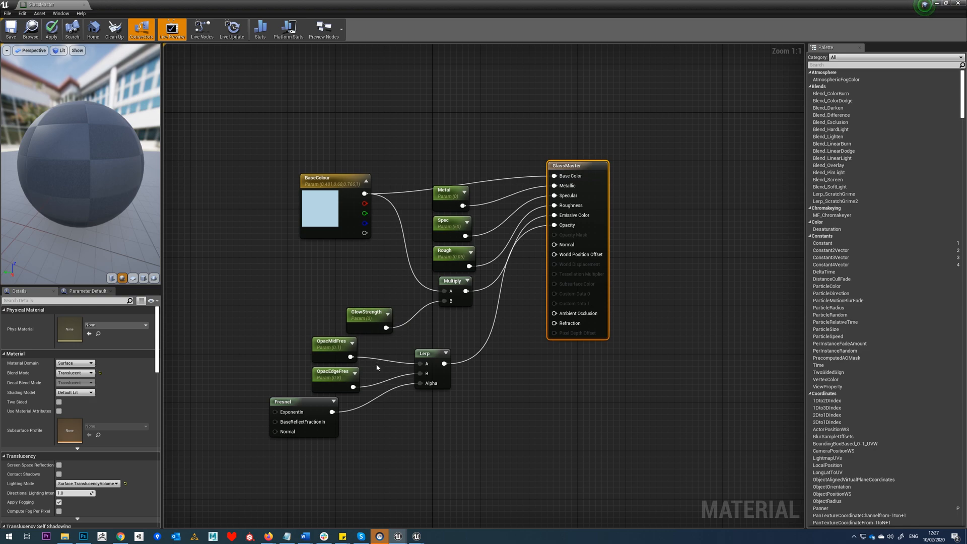
pyautogui.moveTo(569, 322)
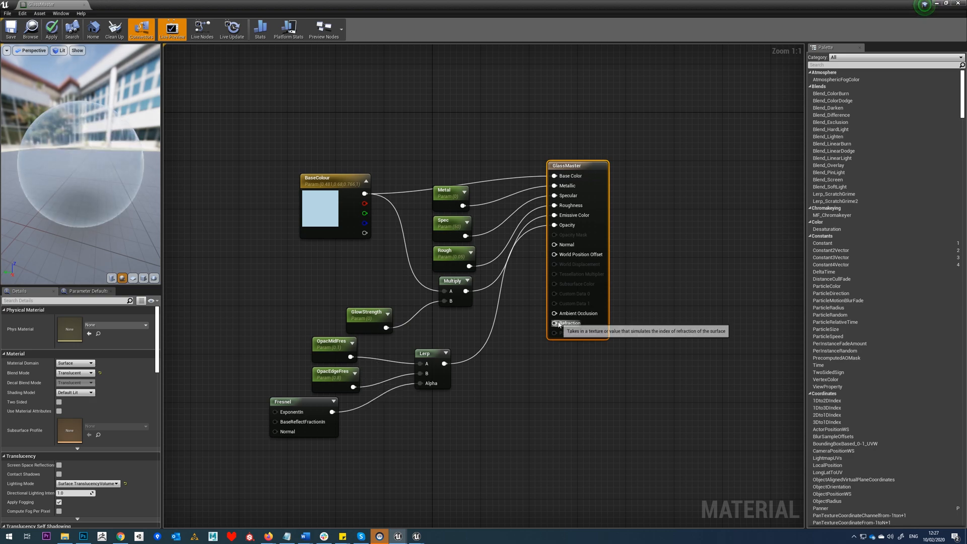
pyautogui.moveTo(331, 412)
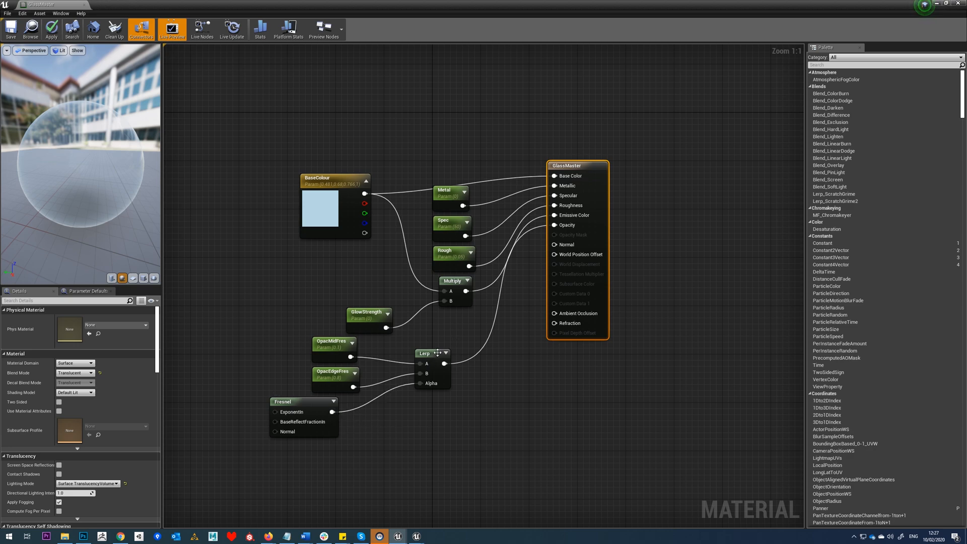
# - Paste copies of the opacity parameters and Lerp below, and rename the edge copy to RefracEdgeFres
pyautogui.rightClick(432, 354)
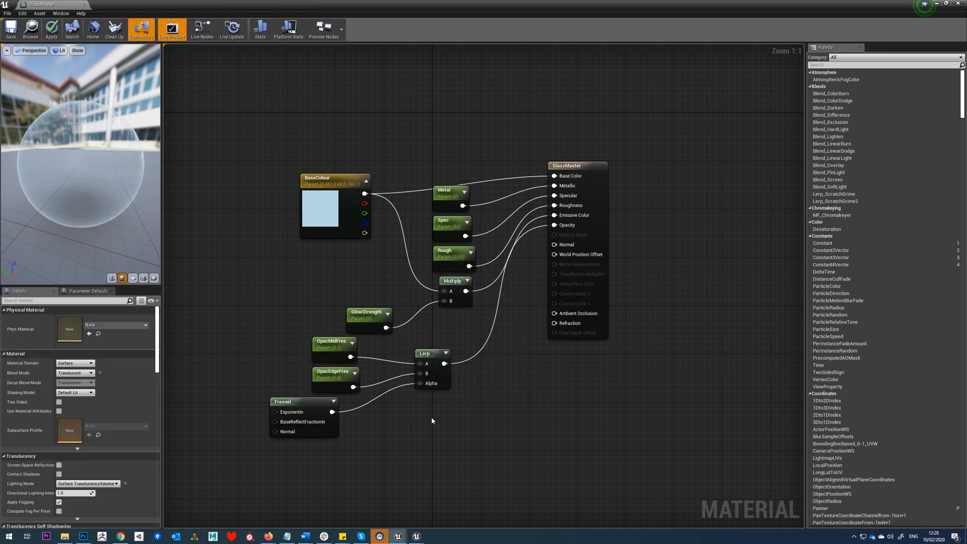
pyautogui.rightClick(432, 421)
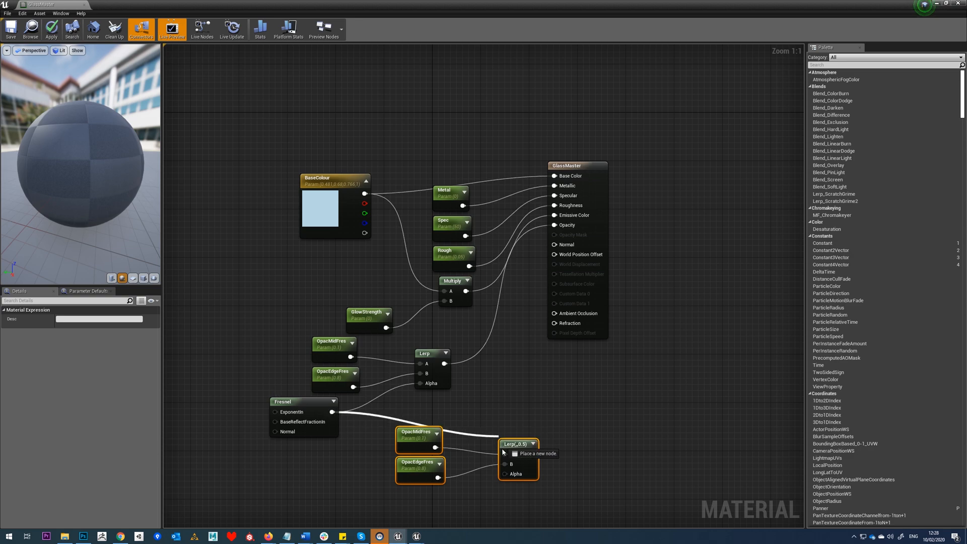
pyautogui.click(418, 435)
pyautogui.write('RefracMidFres')
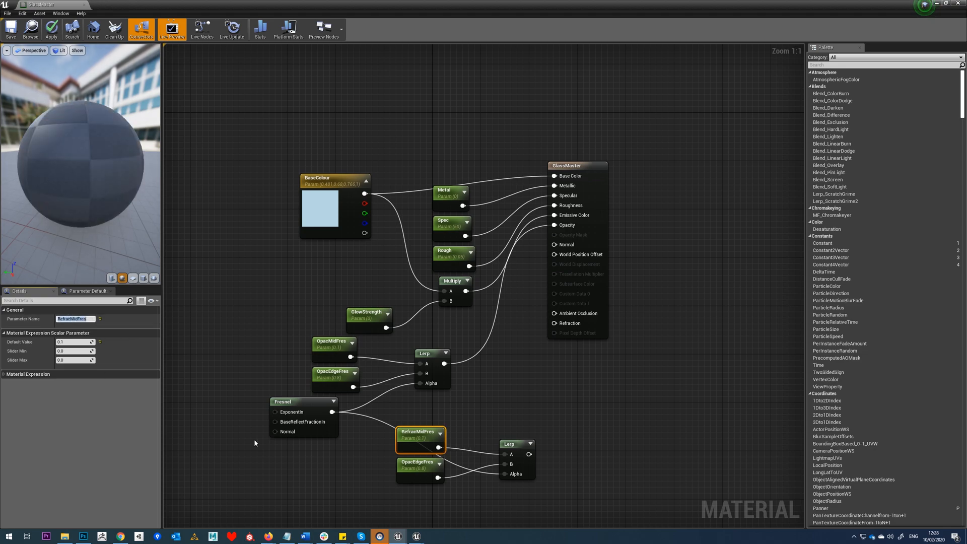
pyautogui.click(420, 469)
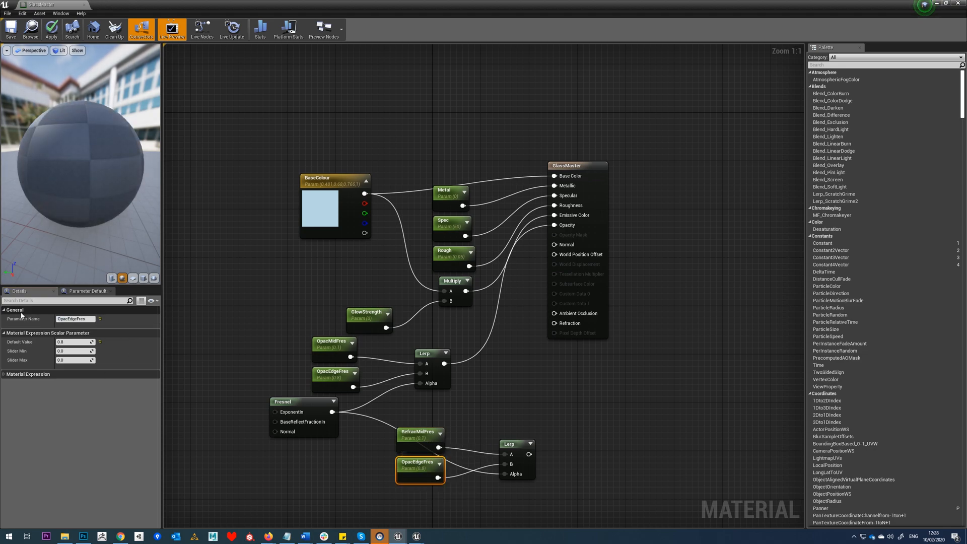
pyautogui.tripleClick(74, 319)
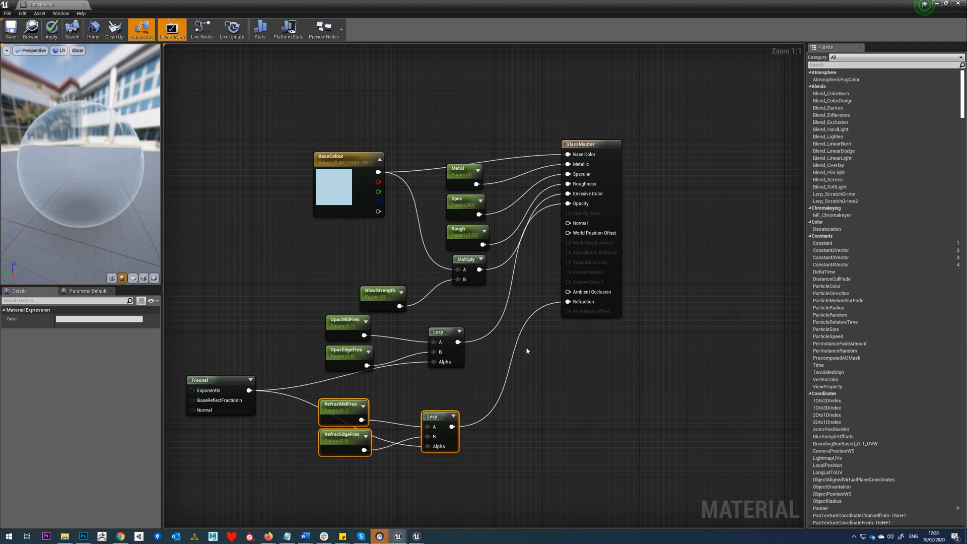
pyautogui.moveTo(336, 162)
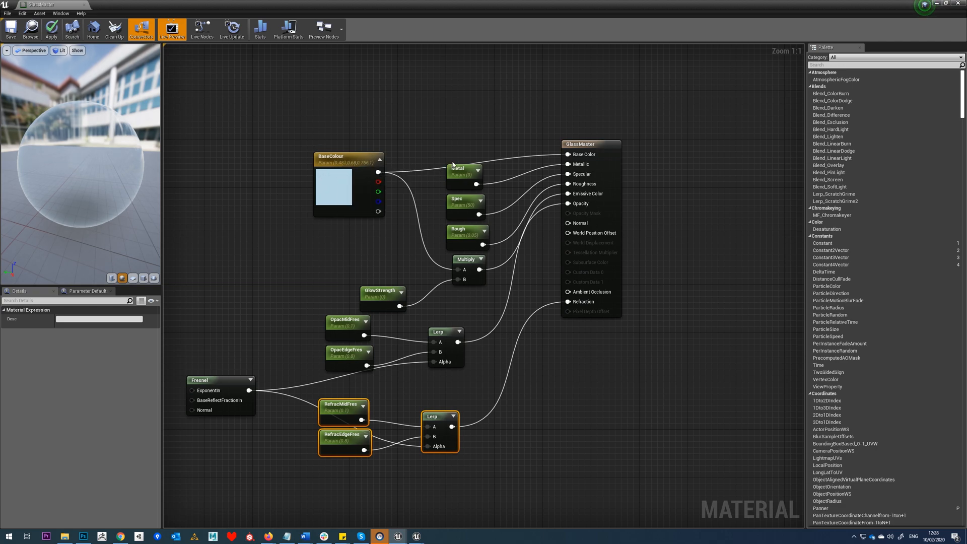
# - Move the GlowStrength parameter node up beside the Multiply node
pyautogui.click(380, 275)
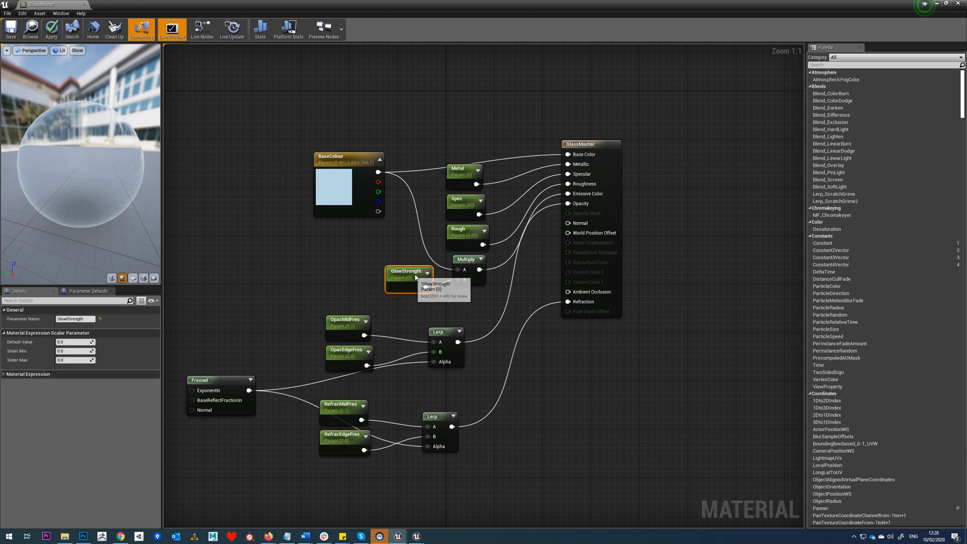
pyautogui.moveTo(411, 291)
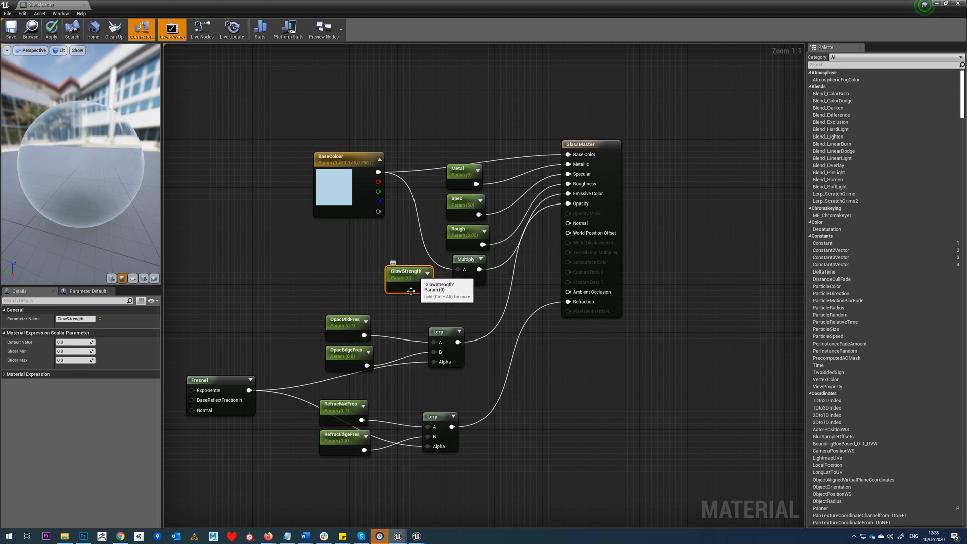
pyautogui.moveTo(380, 484)
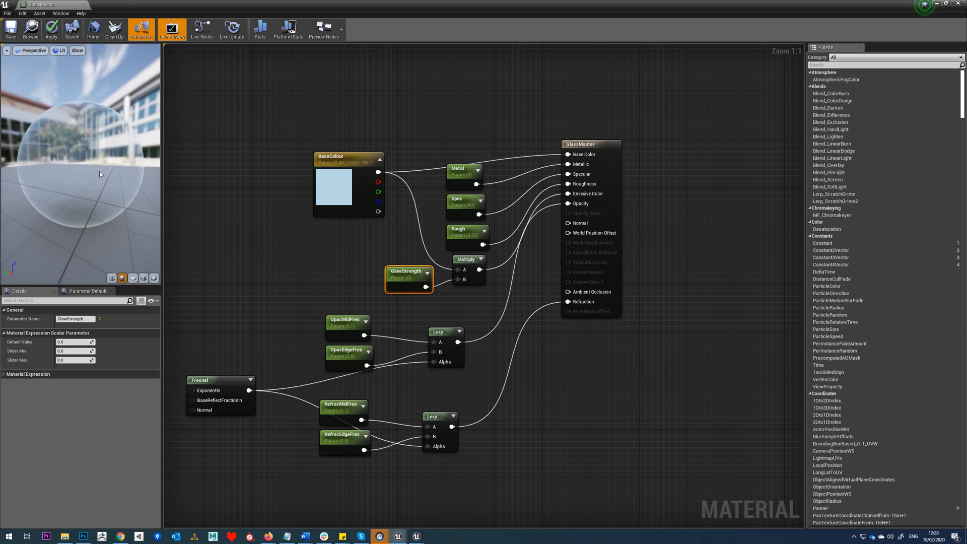
pyautogui.moveTo(351, 440)
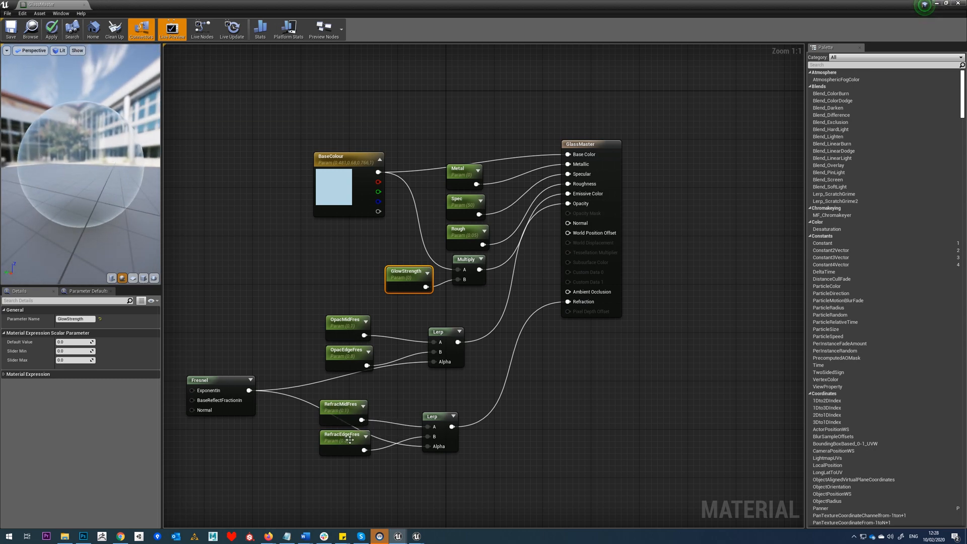
# - Select the RefracMidFres parameter node to set its default value to 1
pyautogui.click(343, 411)
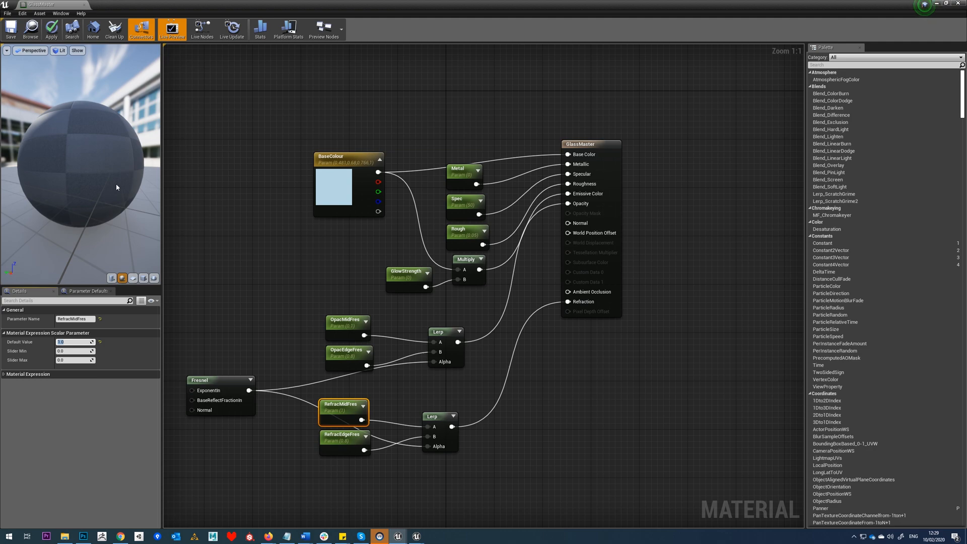
pyautogui.moveTo(127, 187)
pyautogui.write('100')
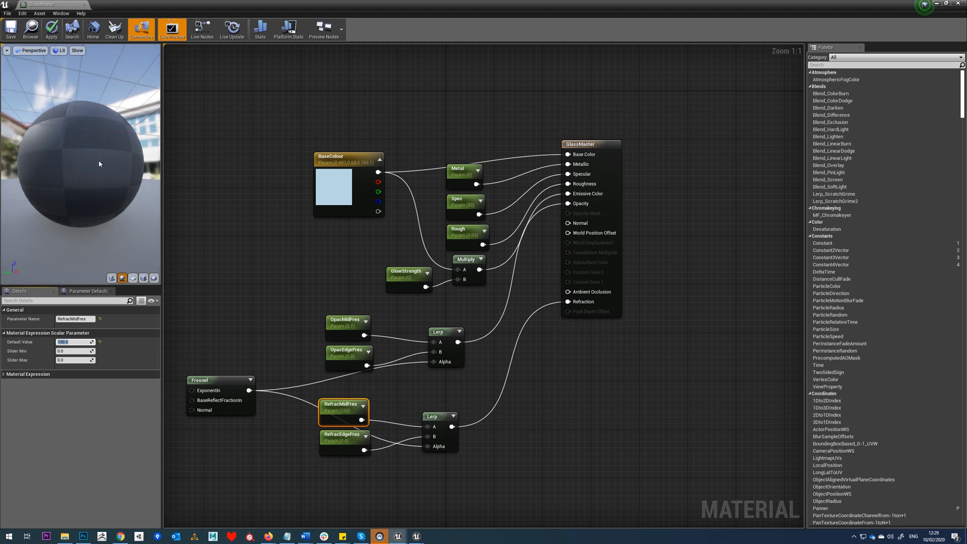
pyautogui.moveTo(105, 171)
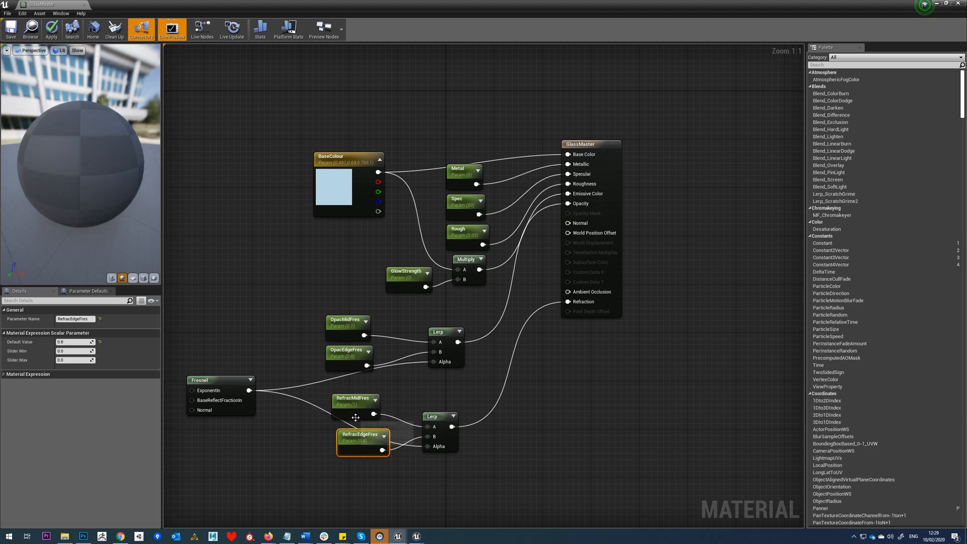
pyautogui.moveTo(356, 413)
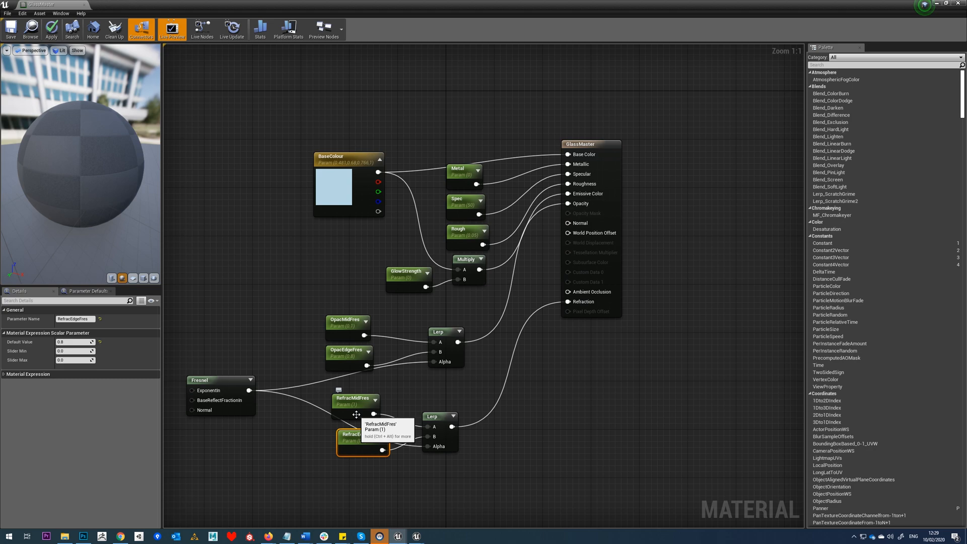
# - Apply the RefracEdgeFres 0.8 refraction setup to the GlassMaster material
pyautogui.click(51, 30)
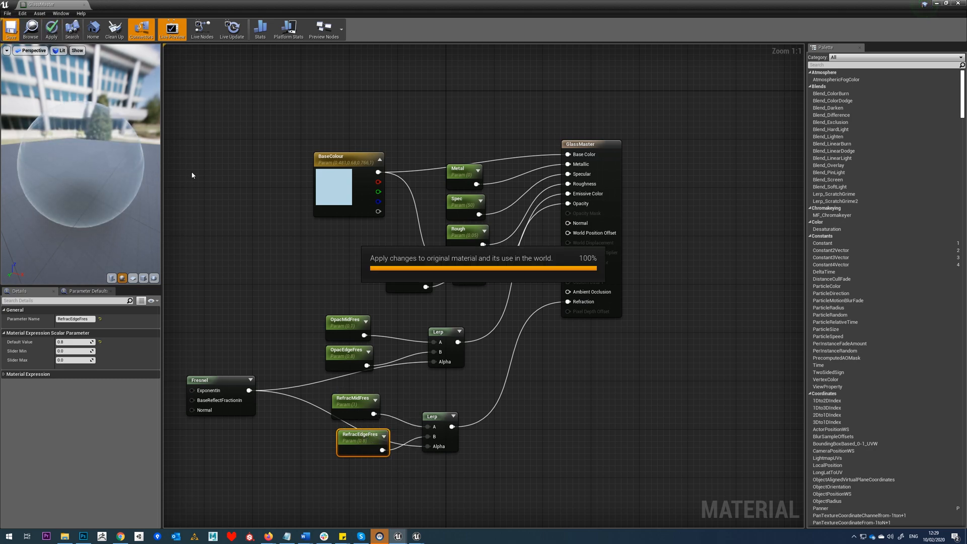
pyautogui.moveTo(327, 237)
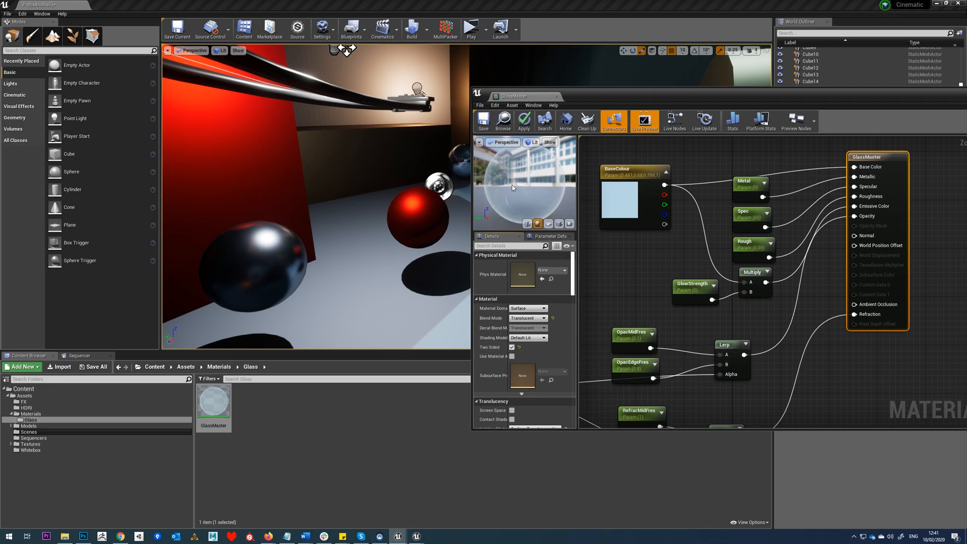
pyautogui.moveTo(513, 349)
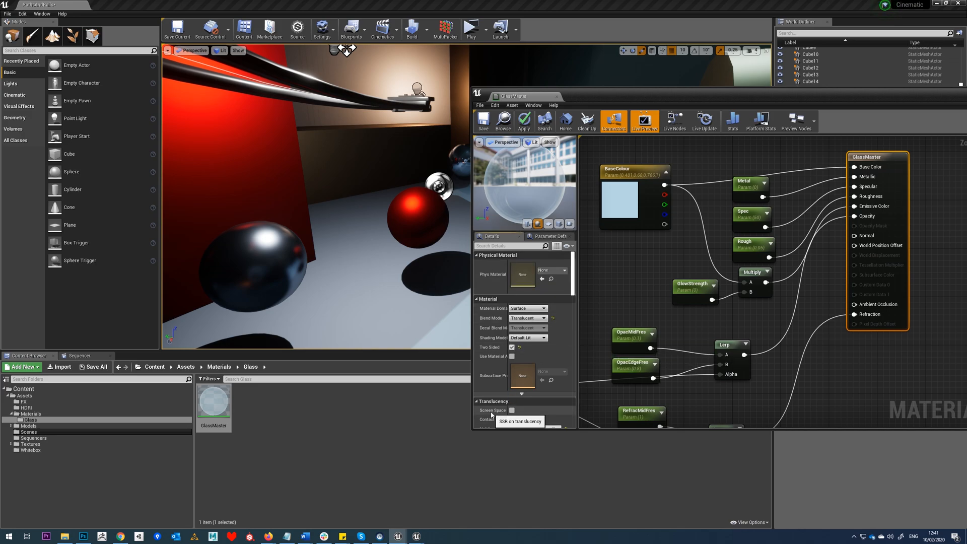
pyautogui.moveTo(527, 212)
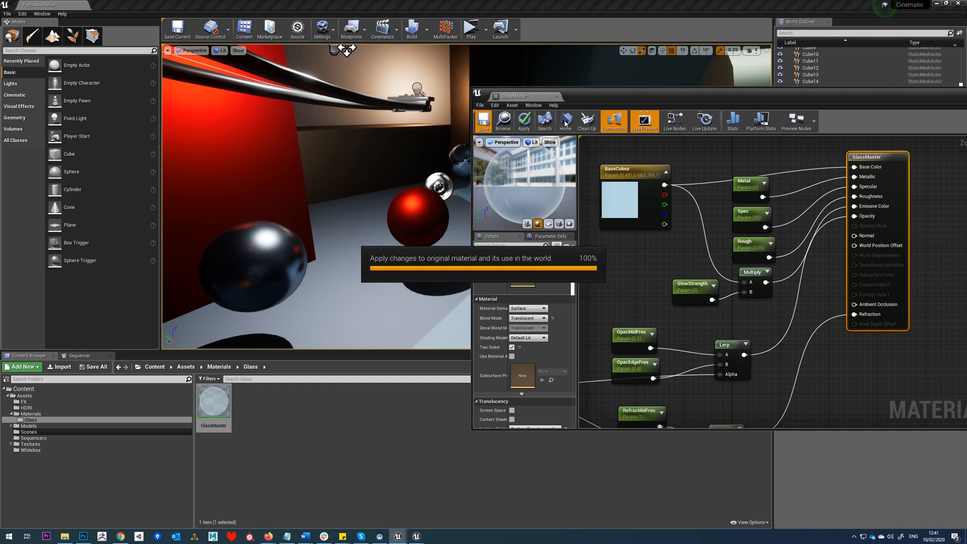
# - Apply GlassMaster's latest changes to its uses in the level
pyautogui.click(484, 121)
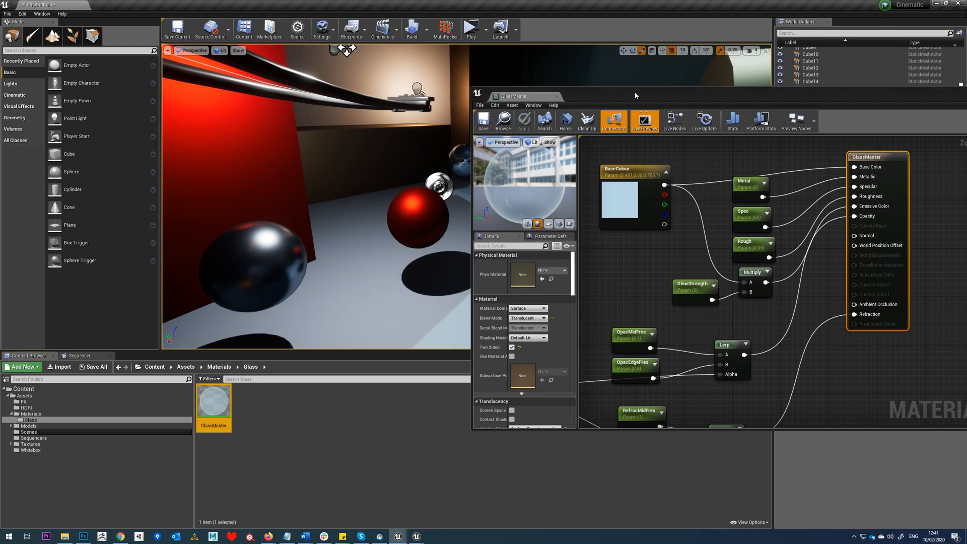
pyautogui.moveTo(512, 410)
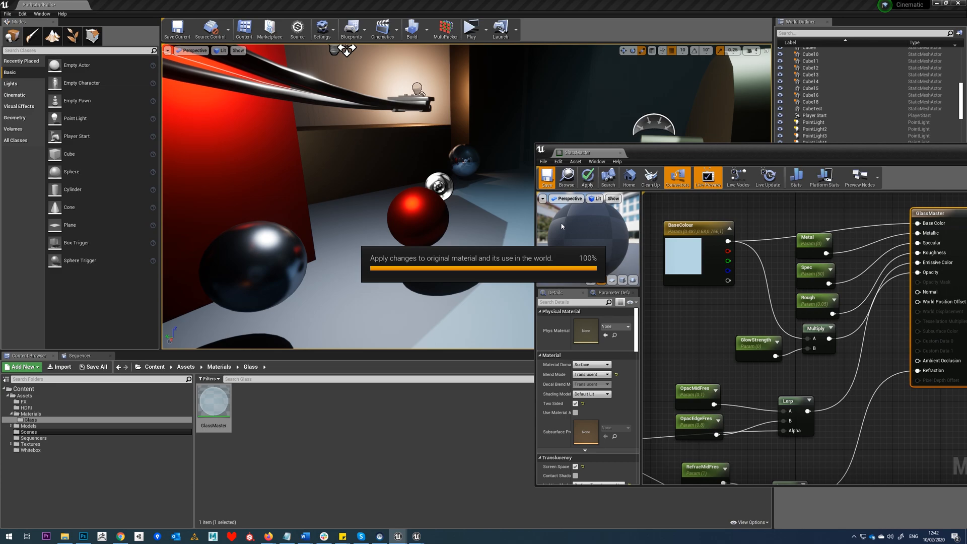
pyautogui.moveTo(573, 471)
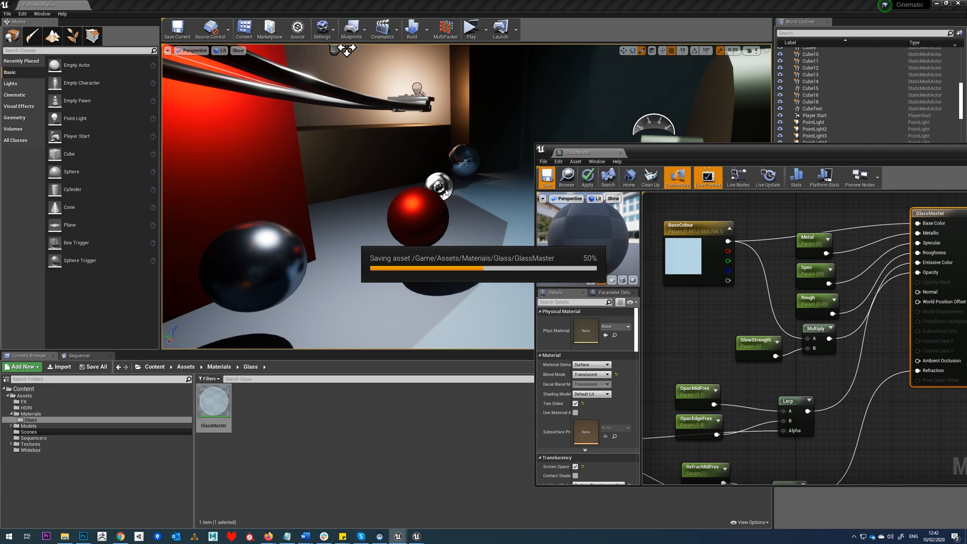
pyautogui.moveTo(473, 200)
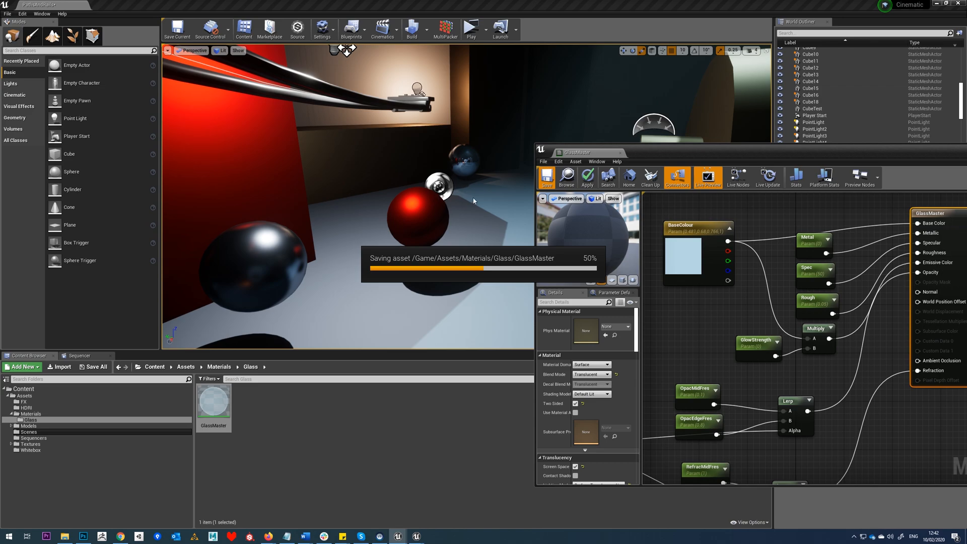
pyautogui.moveTo(785, 146)
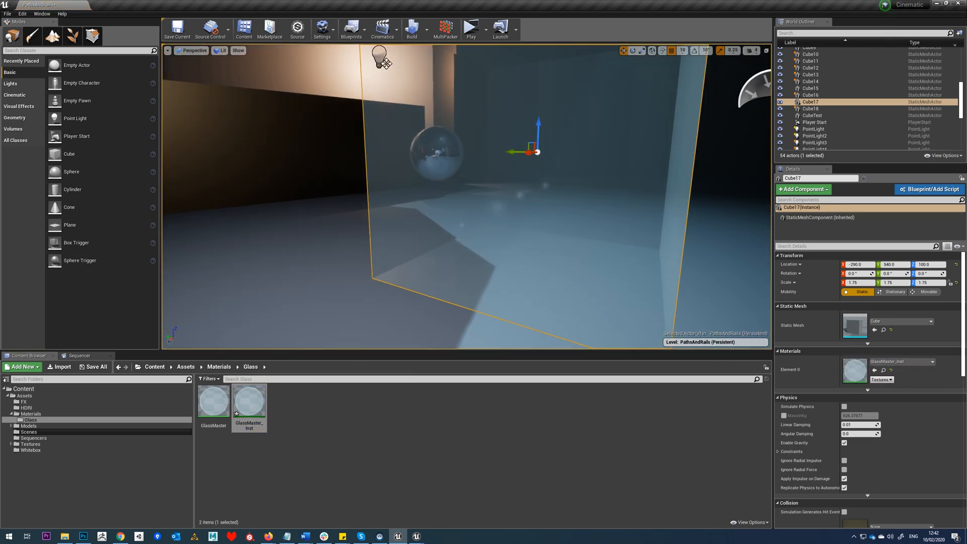
# - Orbit to inspect the pale blue glass cube and open GlassMaster_Inst for editing
pyautogui.moveTo(431, 185); pyautogui.dragTo(339, 247)
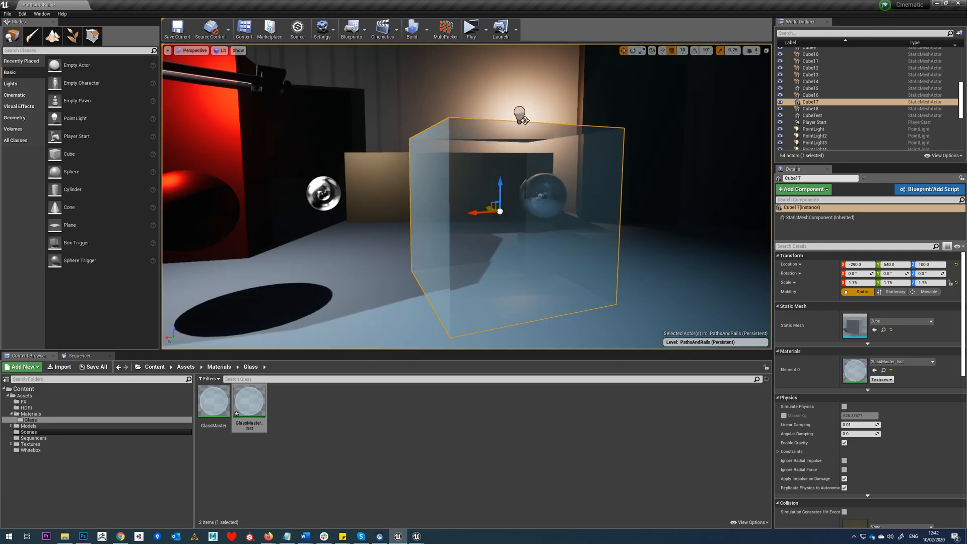
pyautogui.doubleClick(249, 399)
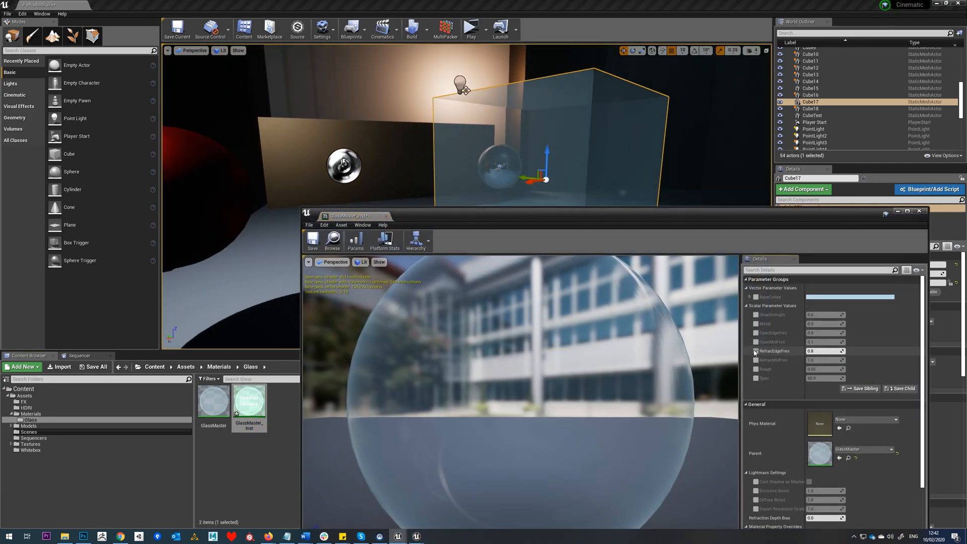
# - Override RefractEdgeFres and RefractMidFres (1.0) in GlassMaster_Inst, and enable the BaseColour override
pyautogui.click(756, 360)
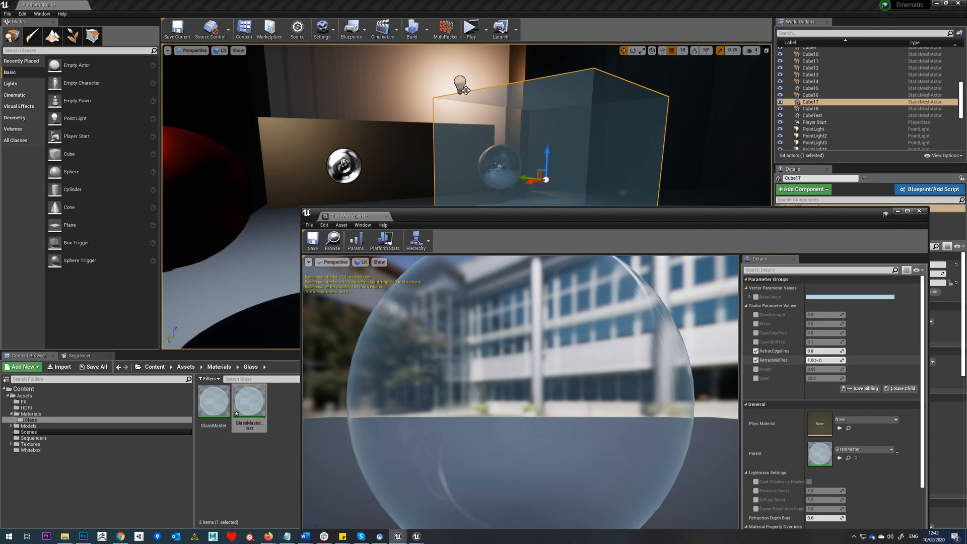
pyautogui.tripleClick(821, 350)
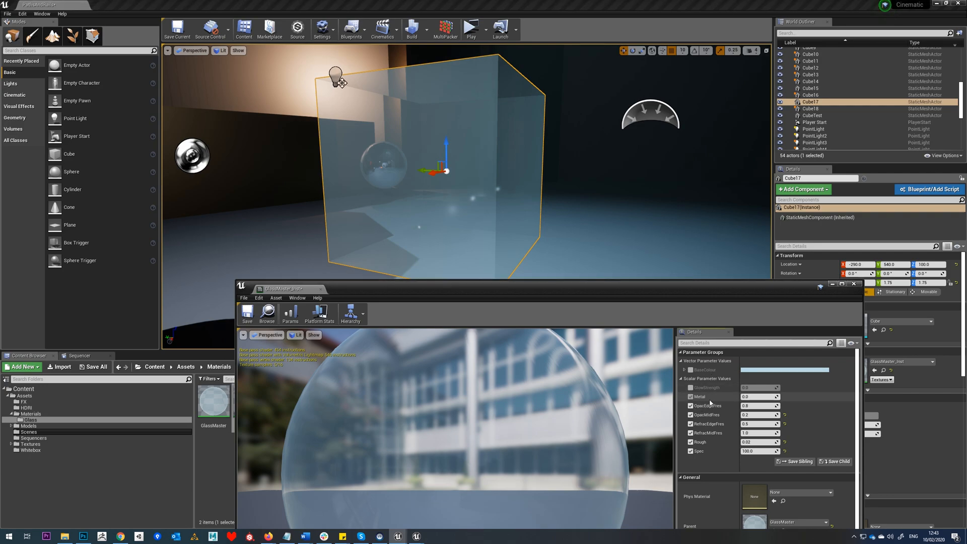
pyautogui.click(760, 396)
pyautogui.write('0.4')
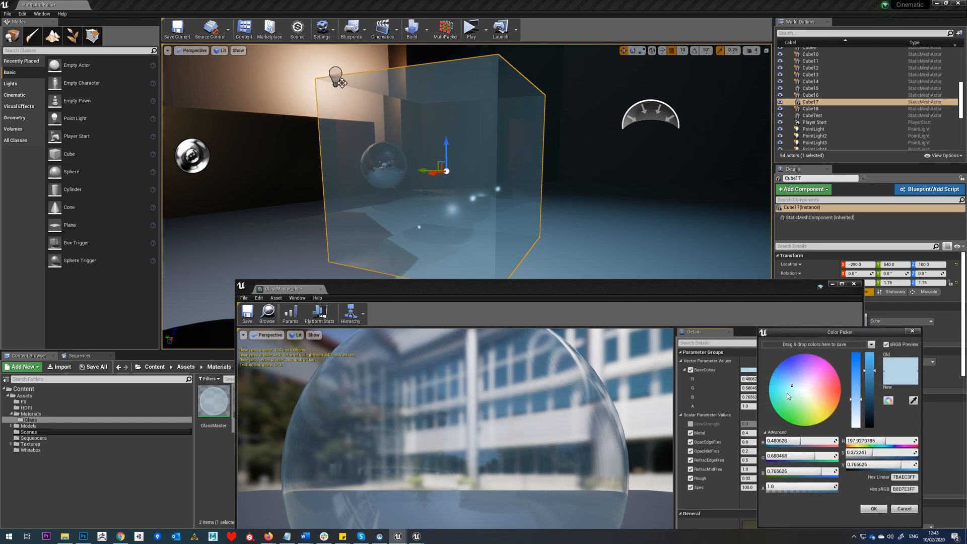
# - Tint GlassMaster_Inst's base colour slightly bluer and set GlowStrength to 0.05
pyautogui.click(789, 382)
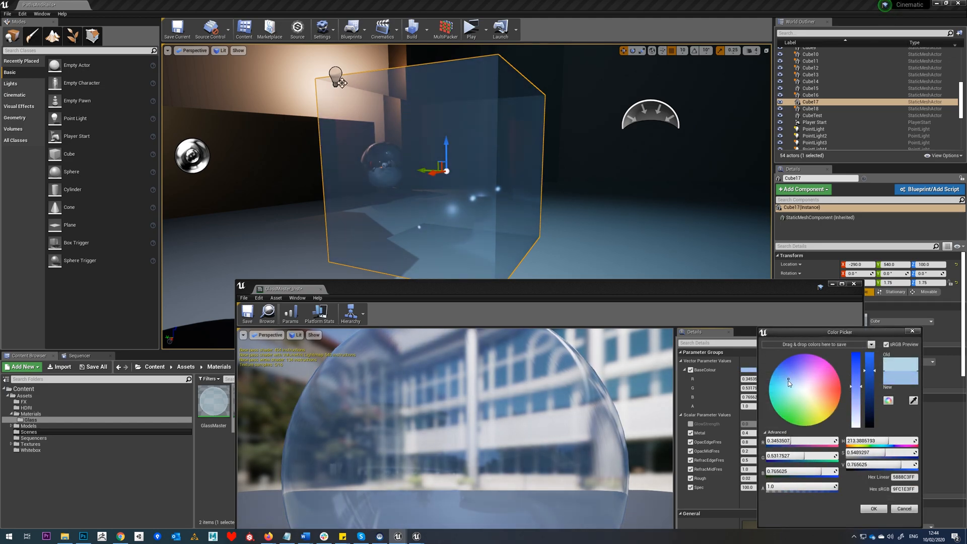
pyautogui.click(790, 376)
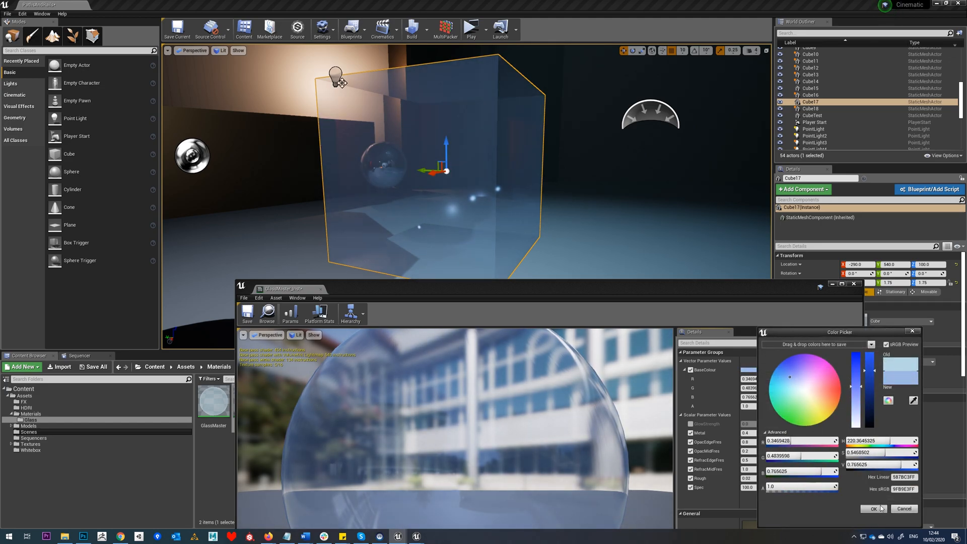
pyautogui.click(873, 508)
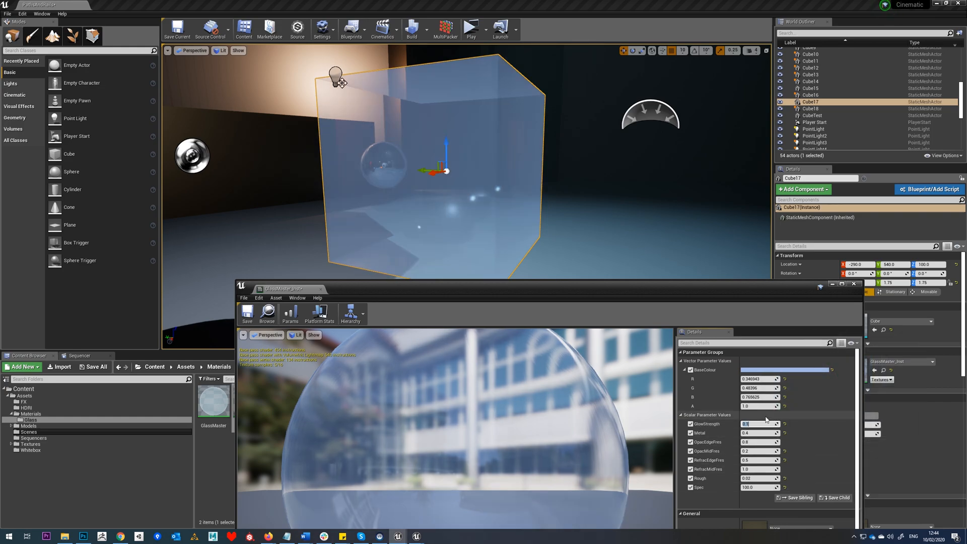
pyautogui.write('0.05')
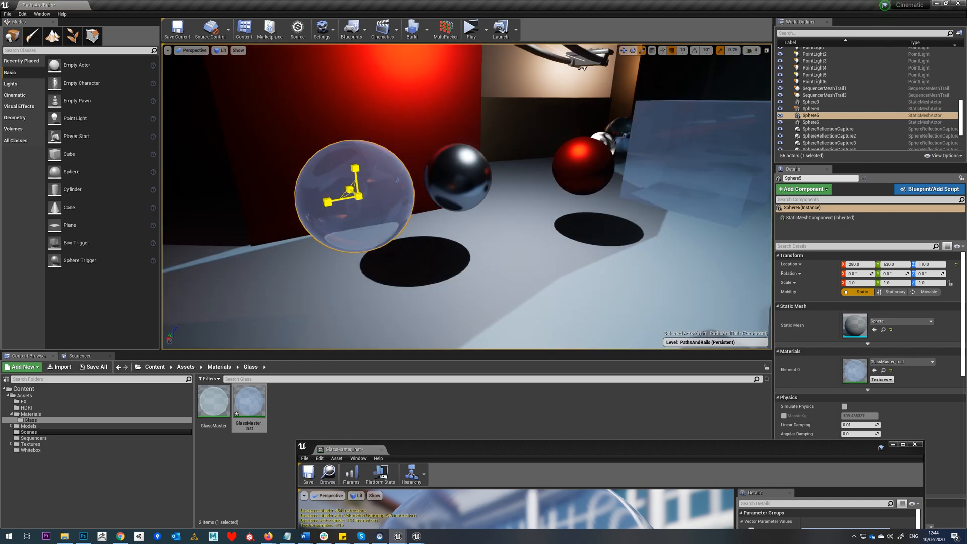
# - Scale the glass sphere around the chrome sphere to 1.5 and open GlassMaster_Inst_Inst
pyautogui.click(458, 174)
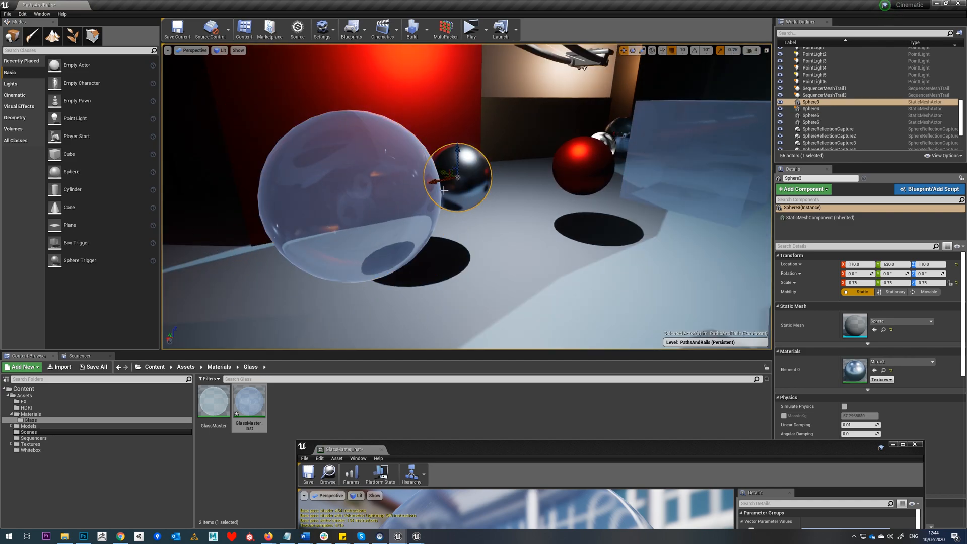
pyautogui.click(813, 115)
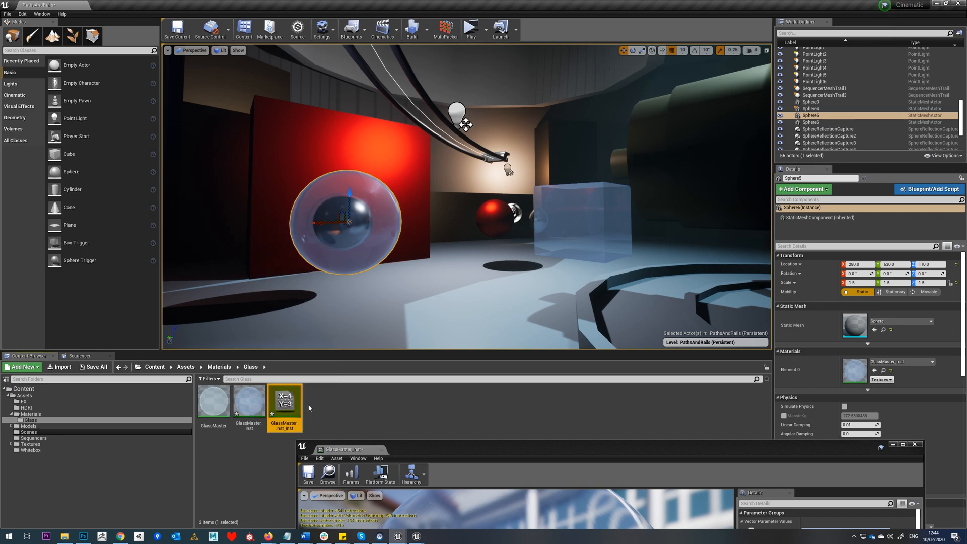
pyautogui.doubleClick(284, 401)
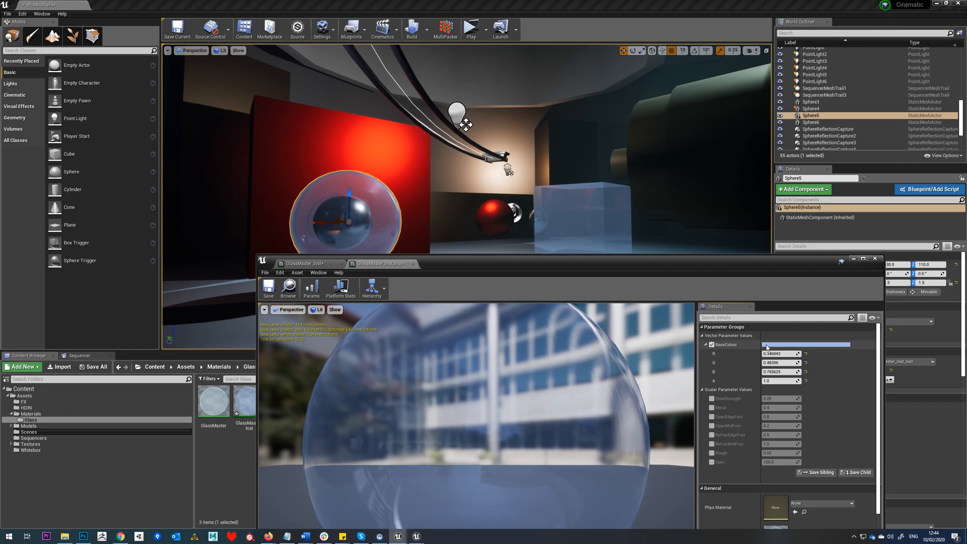
# - Give GlassMaster_Inst_Inst a teal base colour and enable the Rough override
pyautogui.click(781, 344)
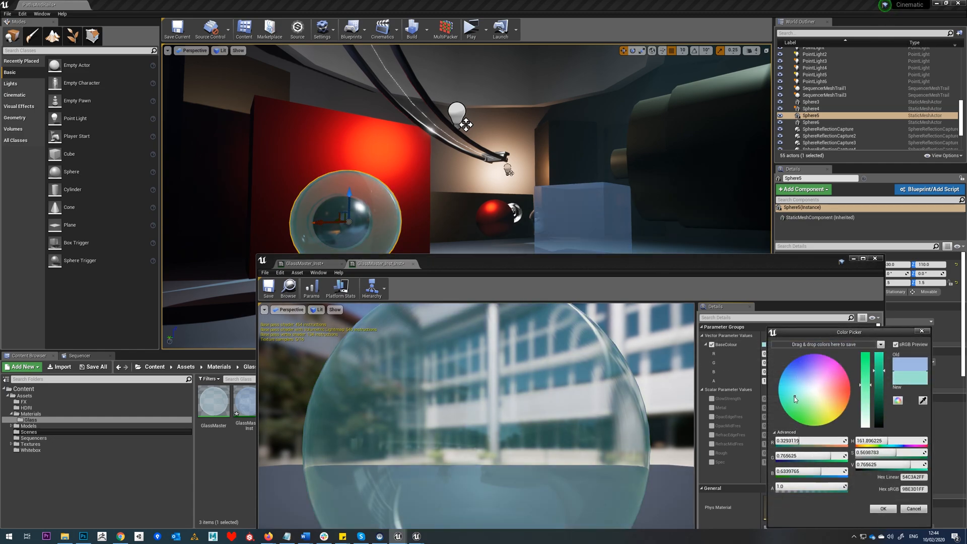
pyautogui.click(882, 509)
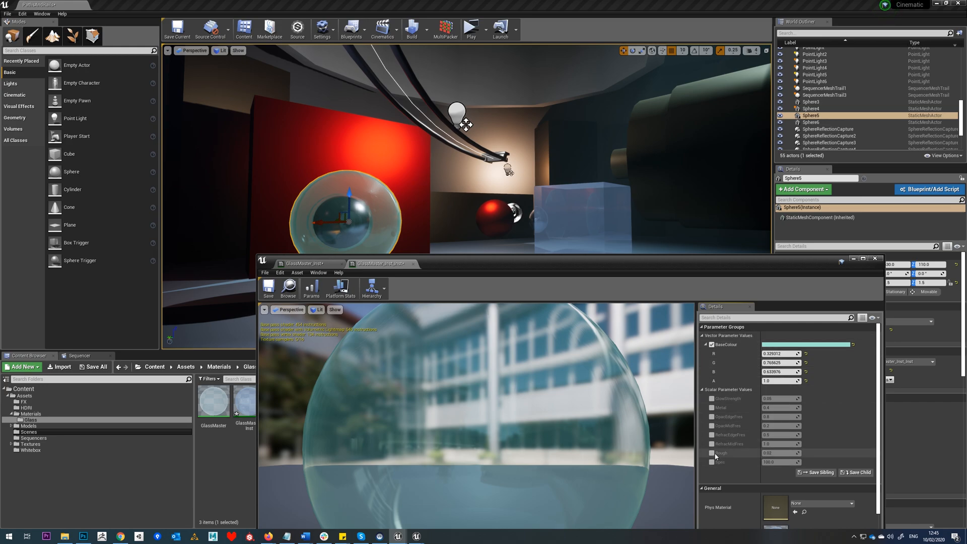
pyautogui.click(712, 453)
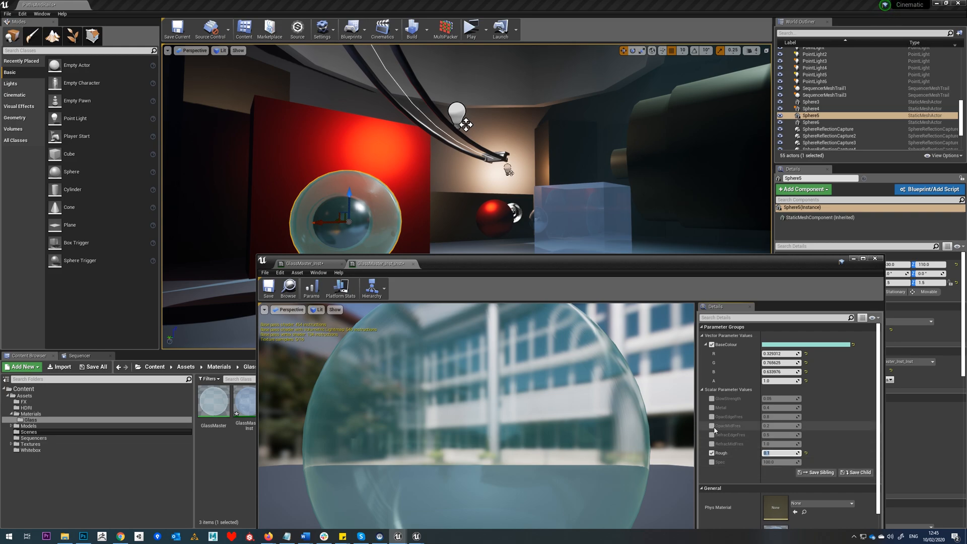
pyautogui.click(711, 416)
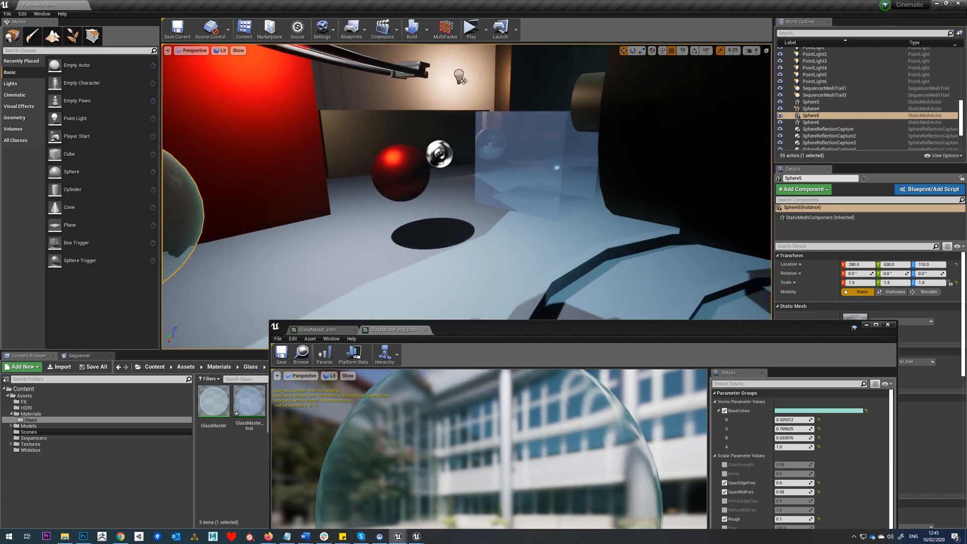
# - Preview the level in a new editor window from the Play menu
pyautogui.click(470, 29)
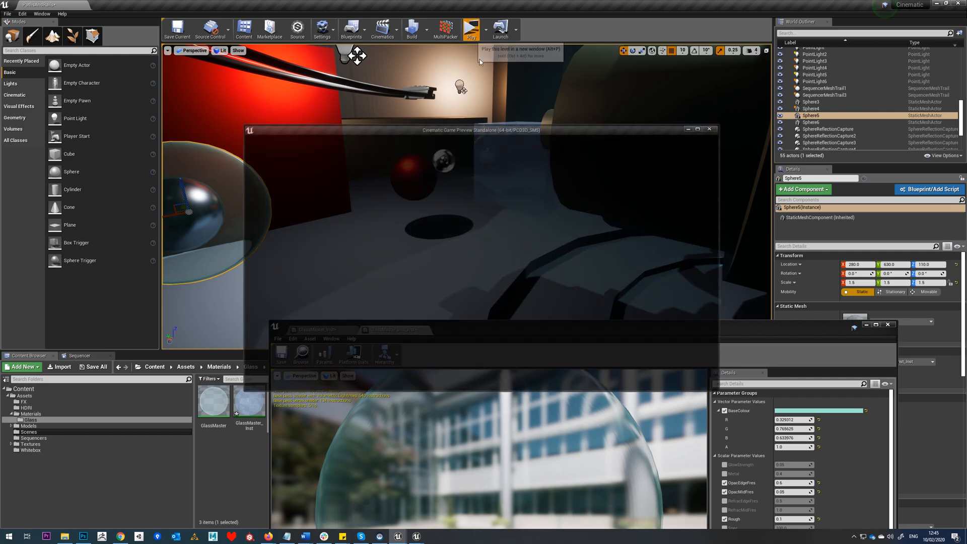
pyautogui.click(471, 29)
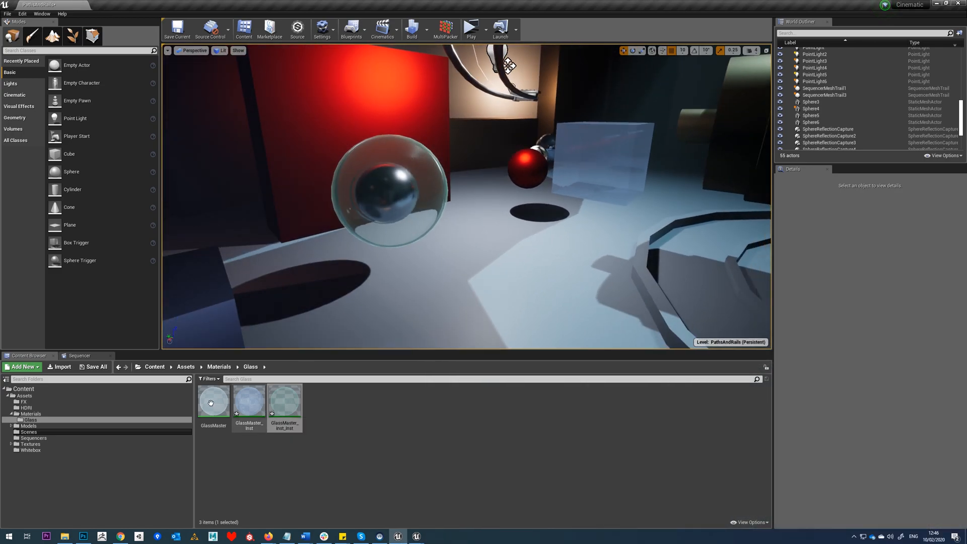
# - Reopen the GlassMaster master material from the Content Browser to view its BaseColour parameter
pyautogui.doubleClick(212, 401)
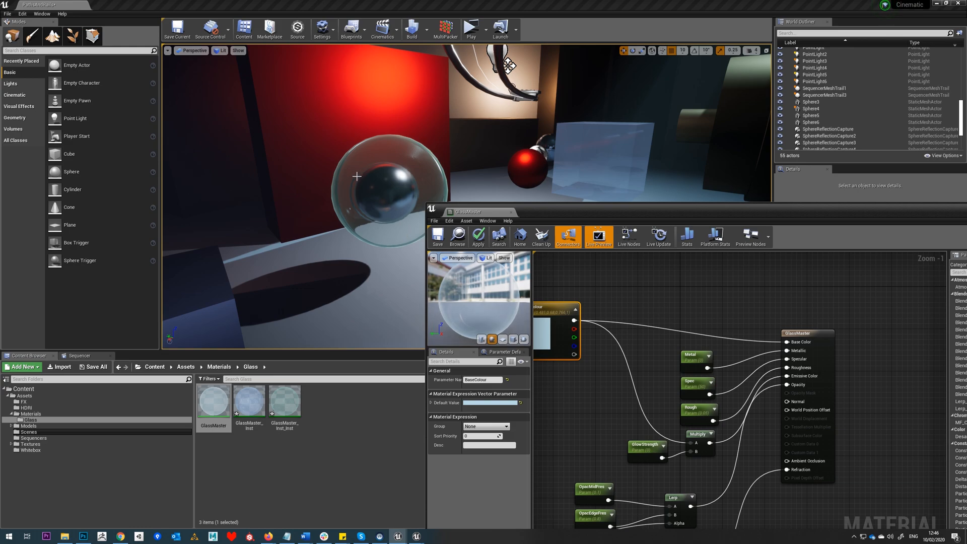
pyautogui.moveTo(399, 189)
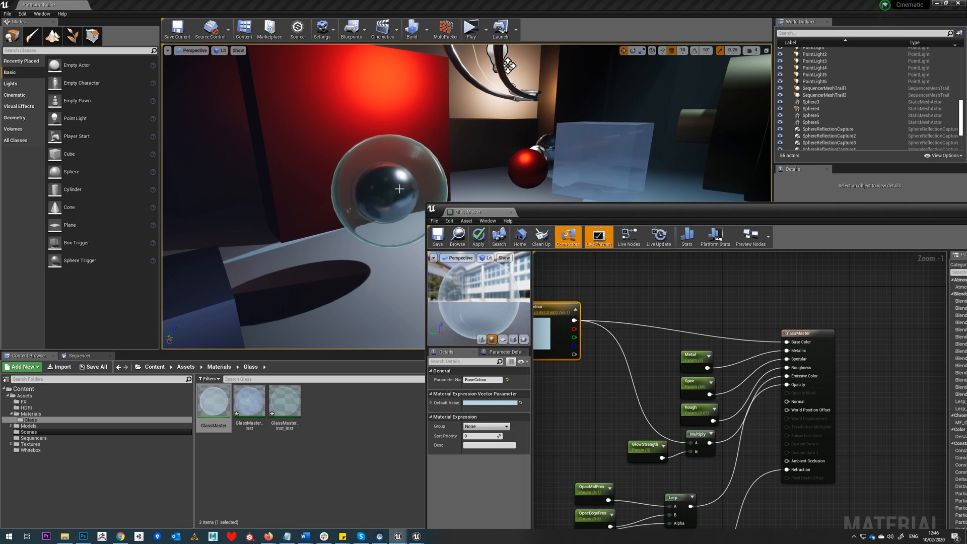